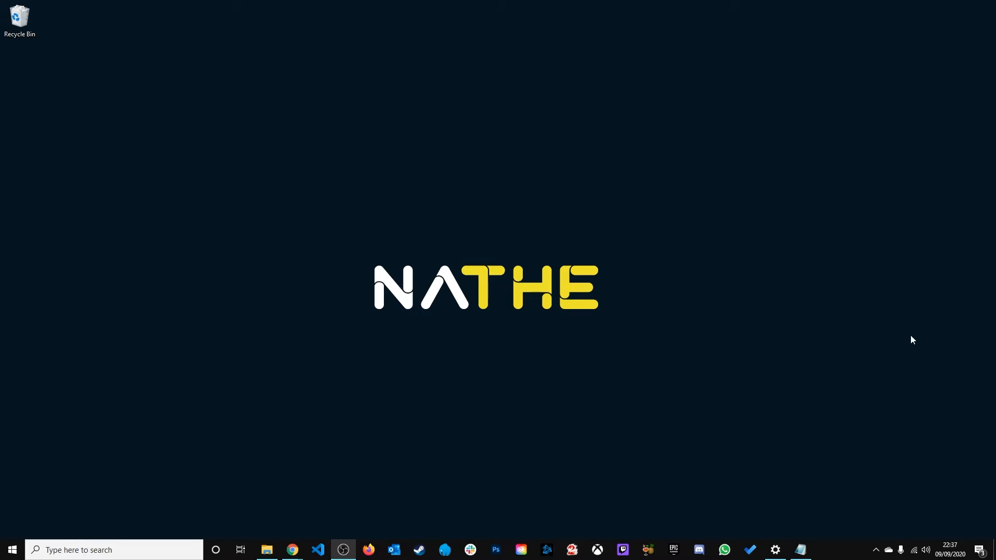
mouse_move(292, 550)
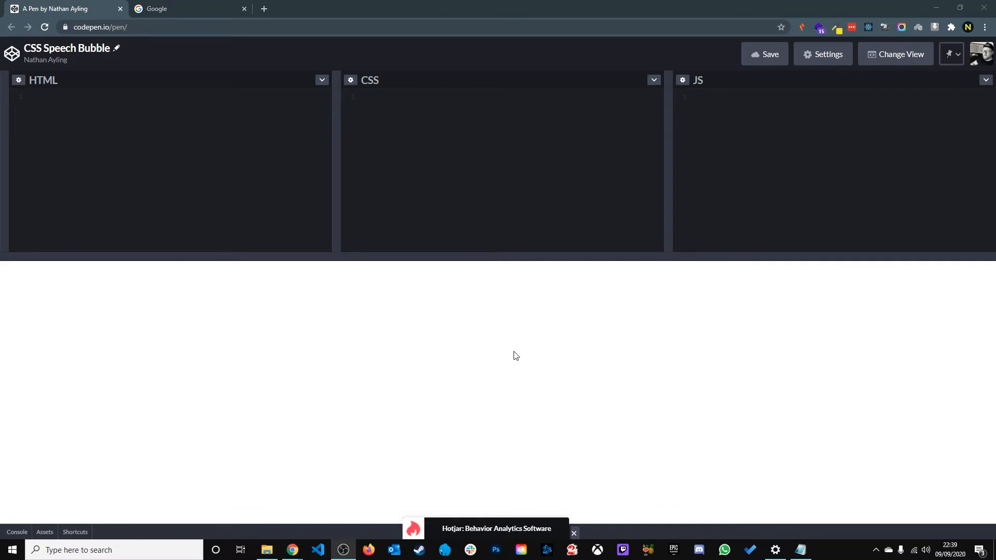
mouse_move(286, 317)
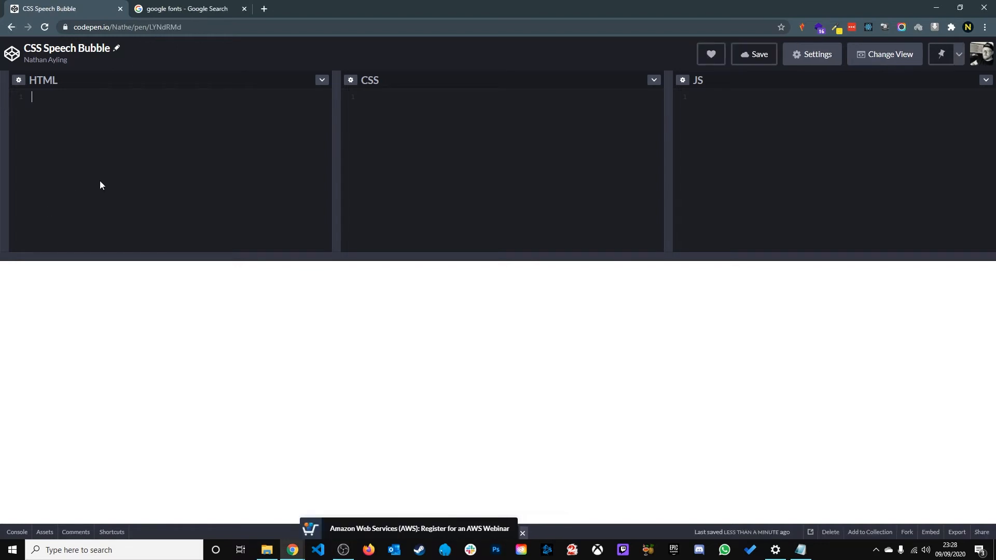
Write a div with class "speech-bubble" containing the text Speech Bubble! in the HTML pane
text(<div c)
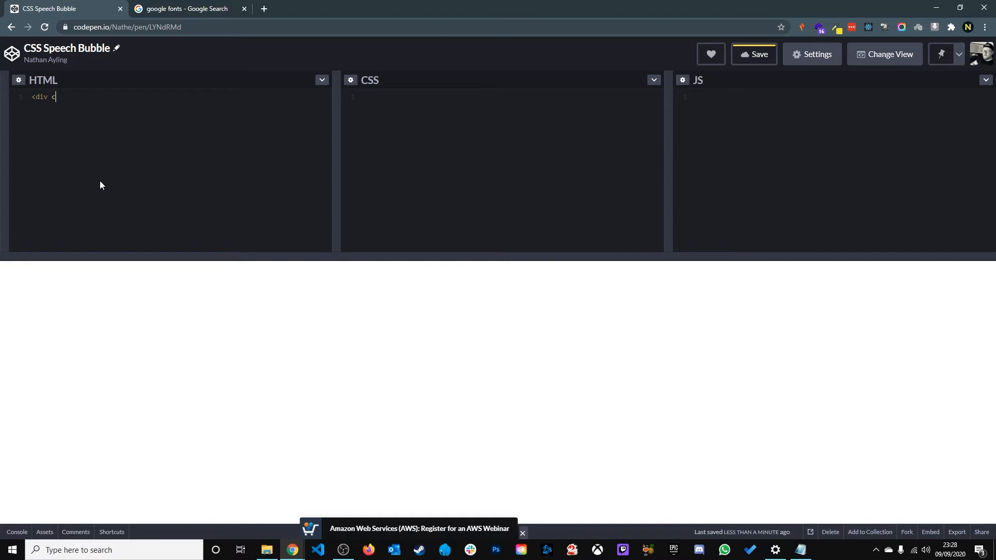
text(lass="s)
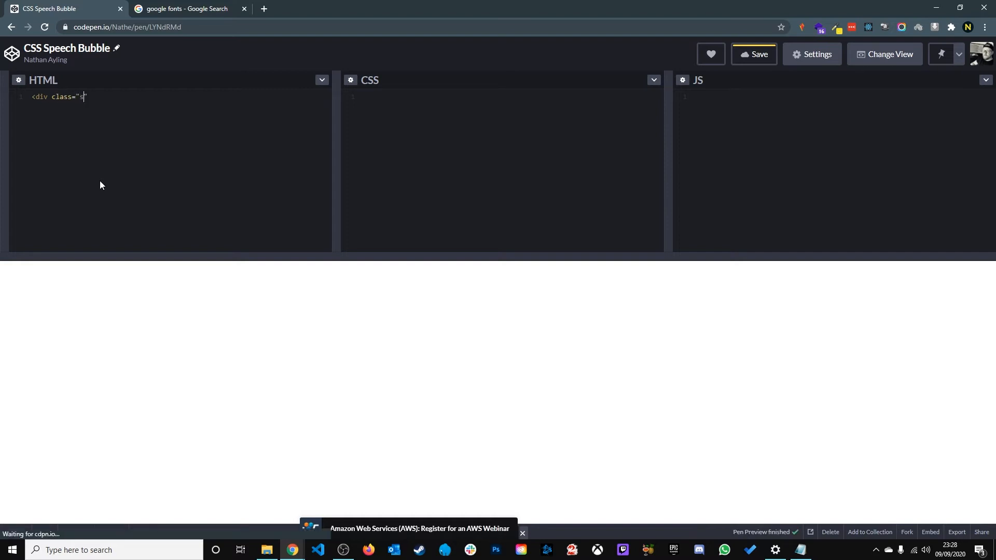
text(peech-bubble)
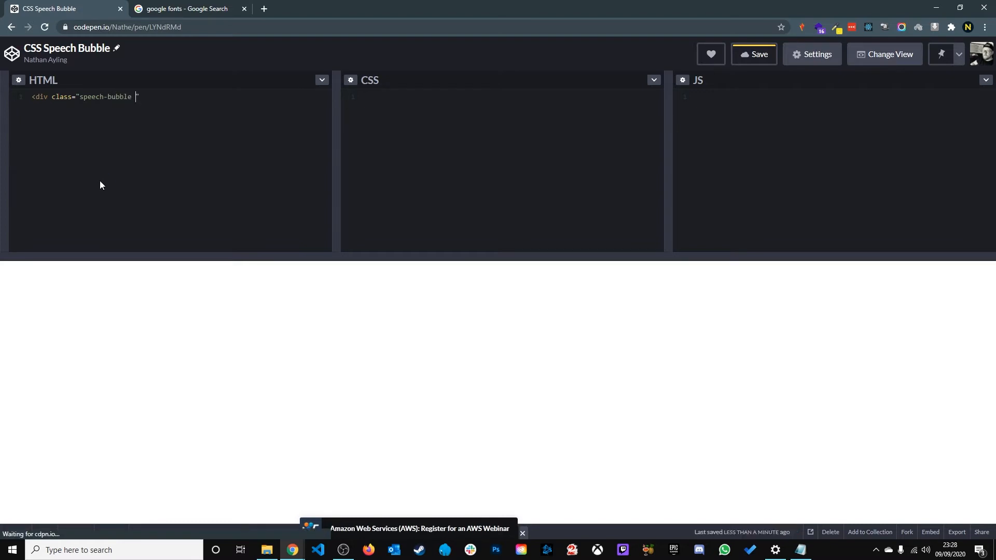
text(">)
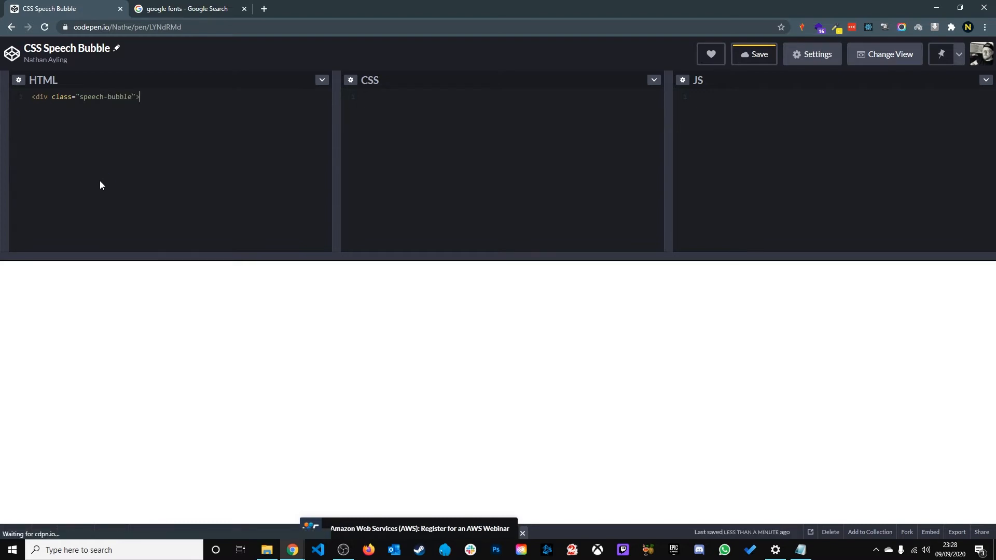
text(></div>)
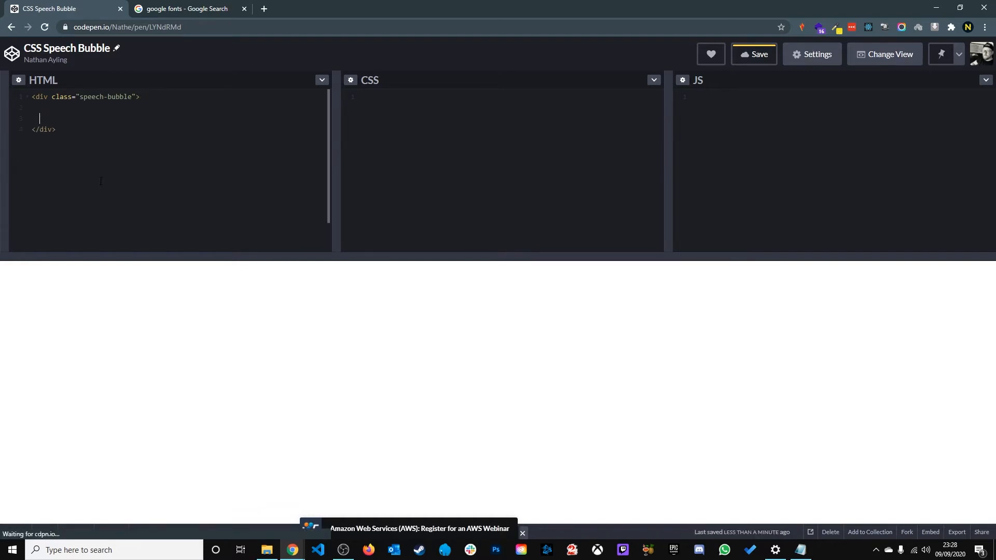
text(Speech Bubb)
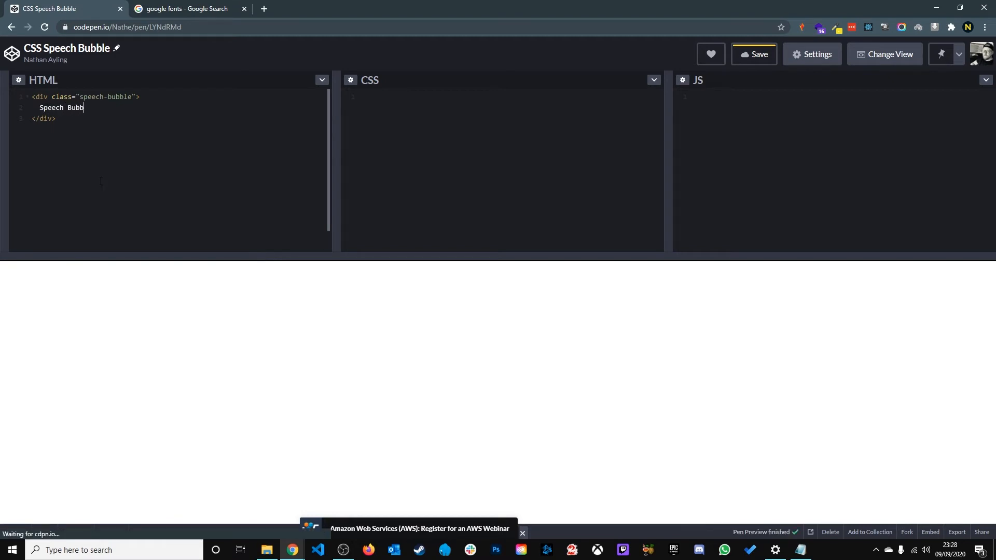
text(le!)
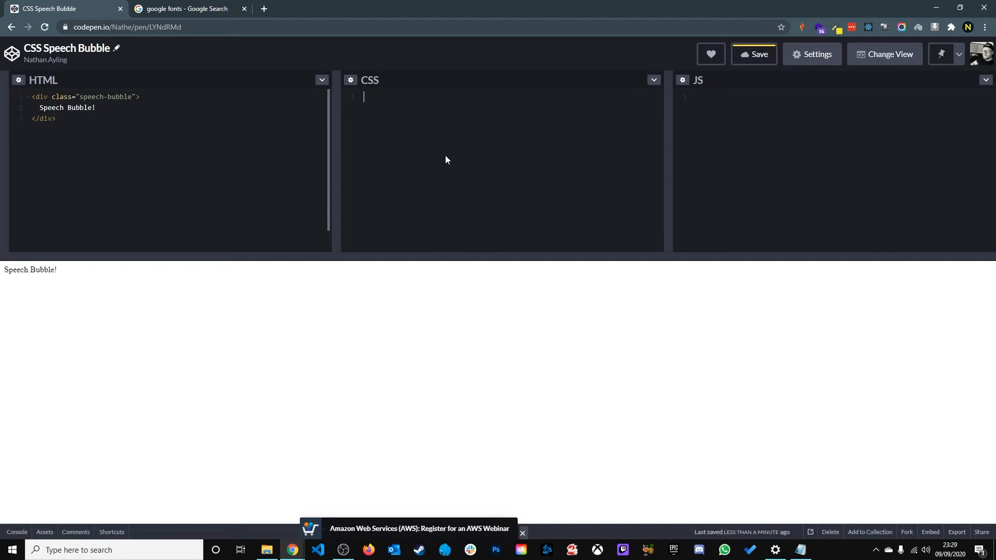
Start the .speech-bubble rule with position relative, background #00aabb and border-radius .4em
text(.speec)
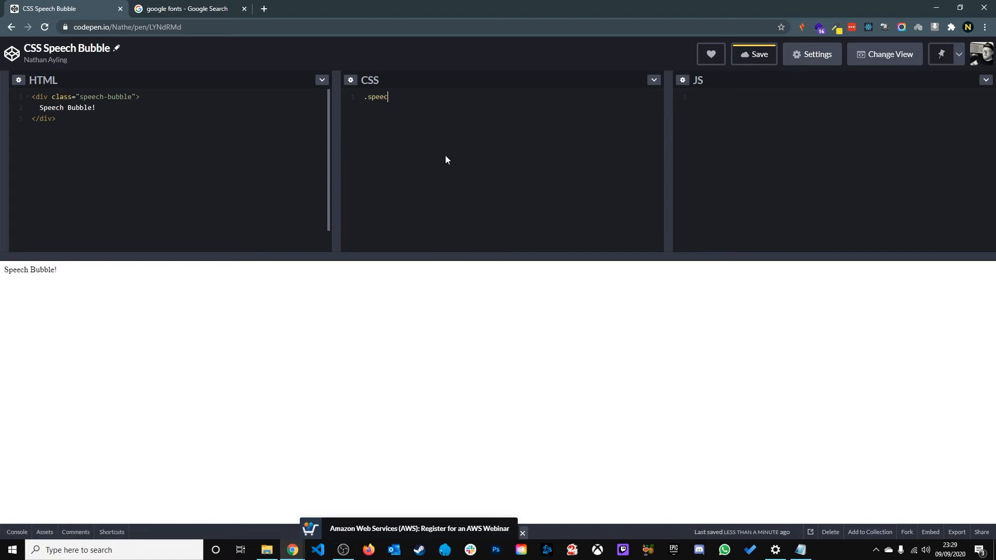
text(h-bubble {)
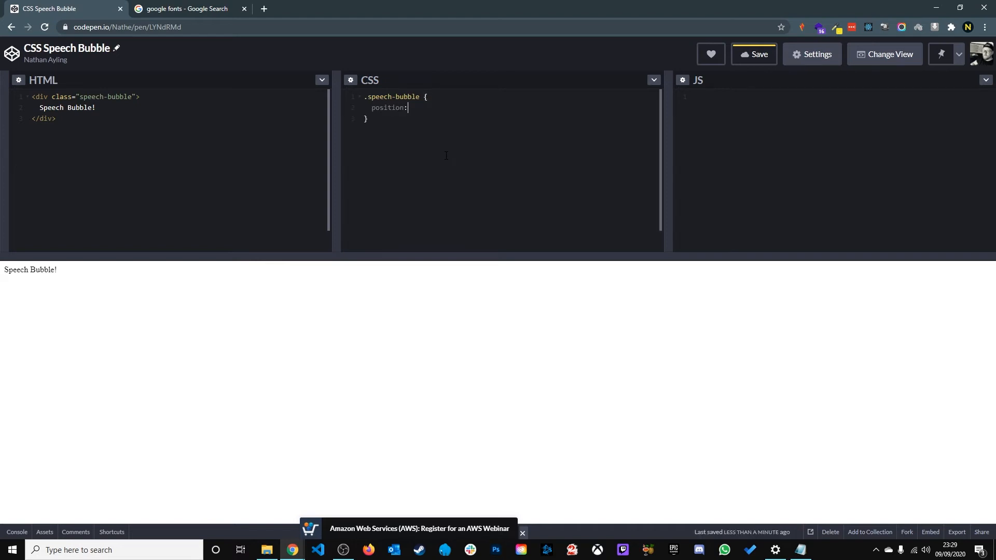
text(relative;)
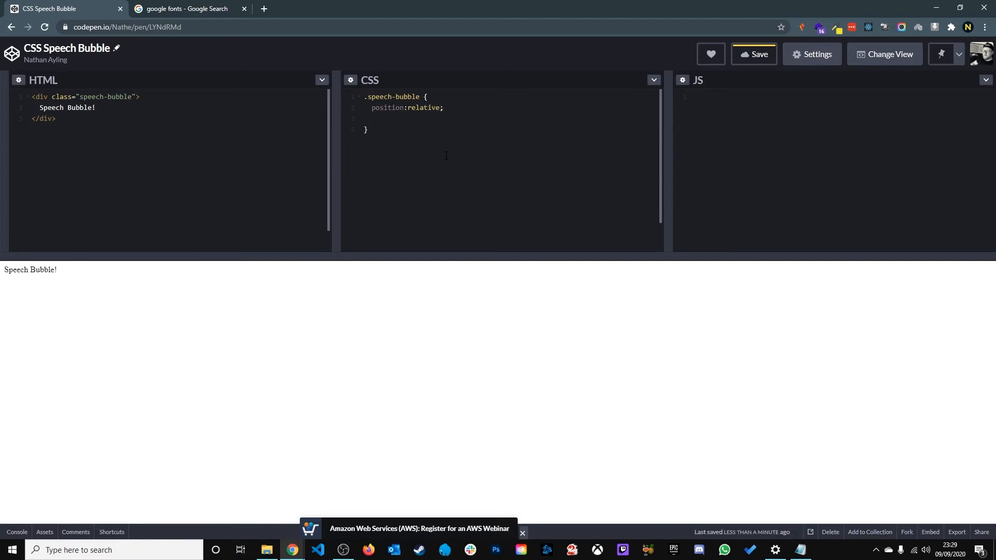
text(background-color: #)
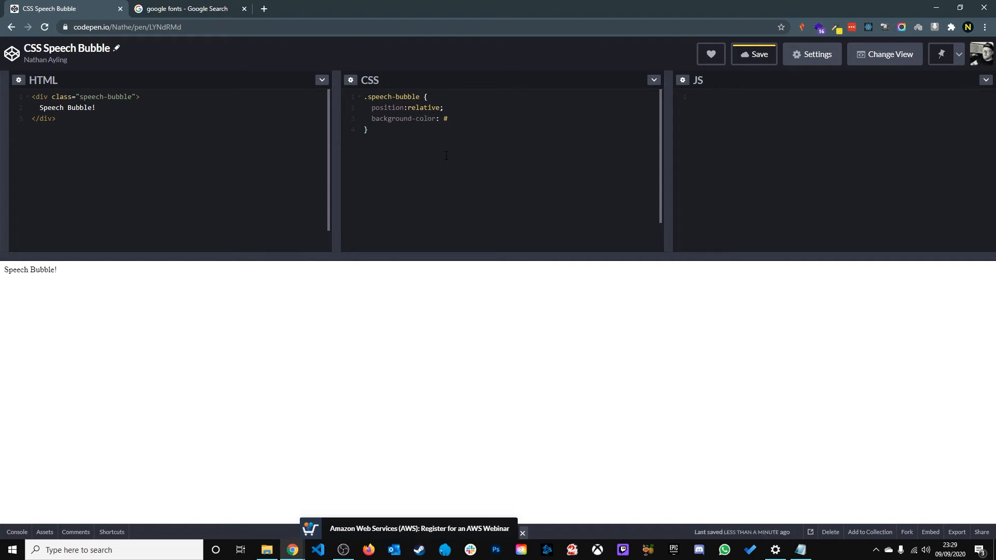
text(00aabb;)
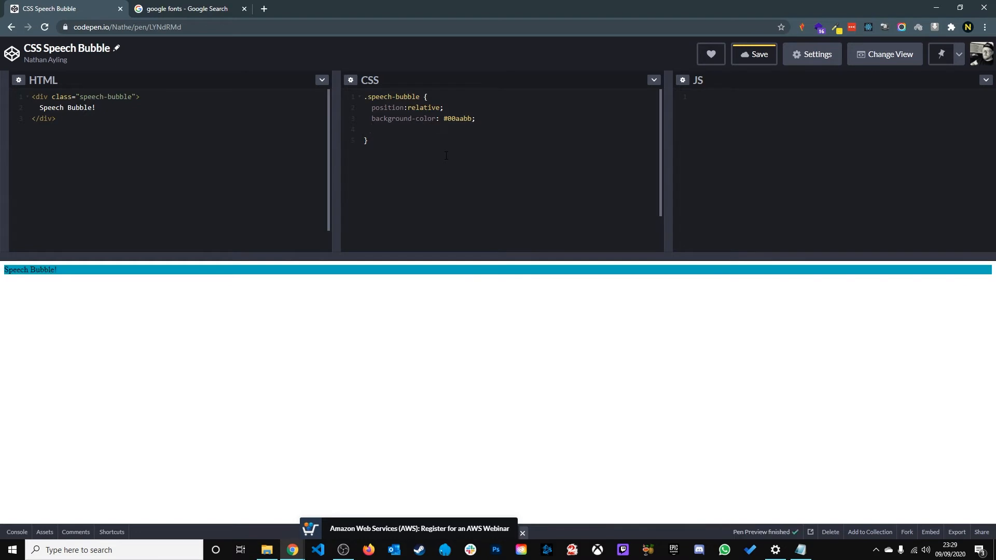
text(border-)
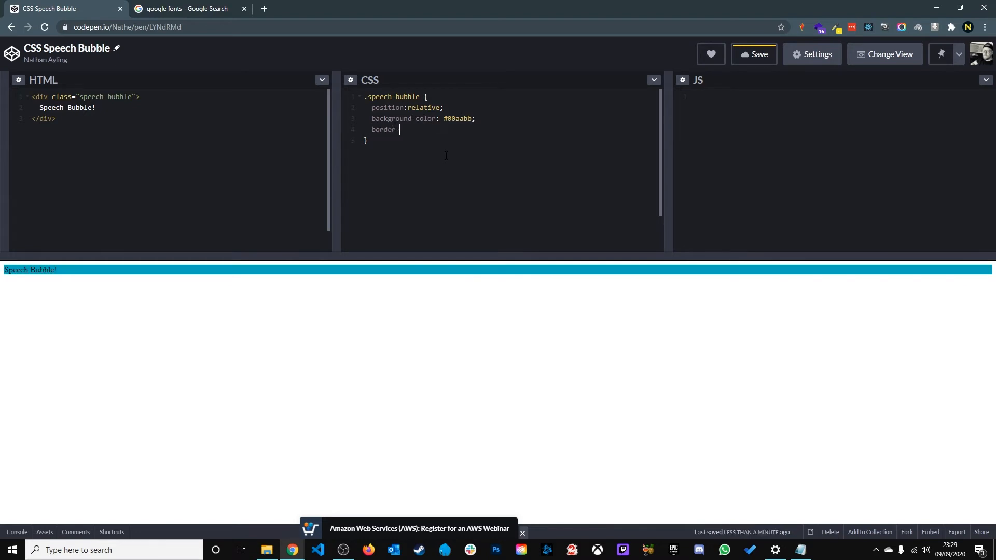
text(radius:)
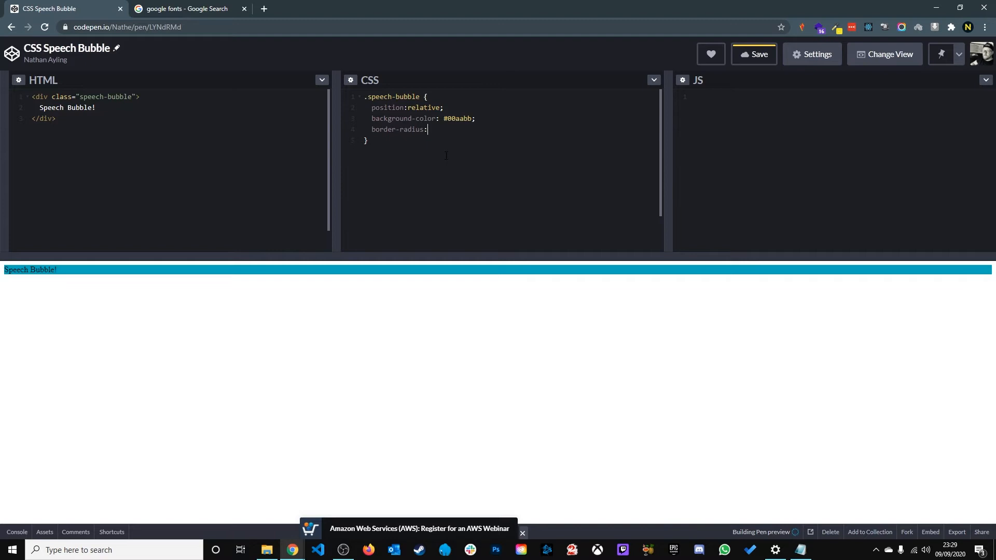
text(.)
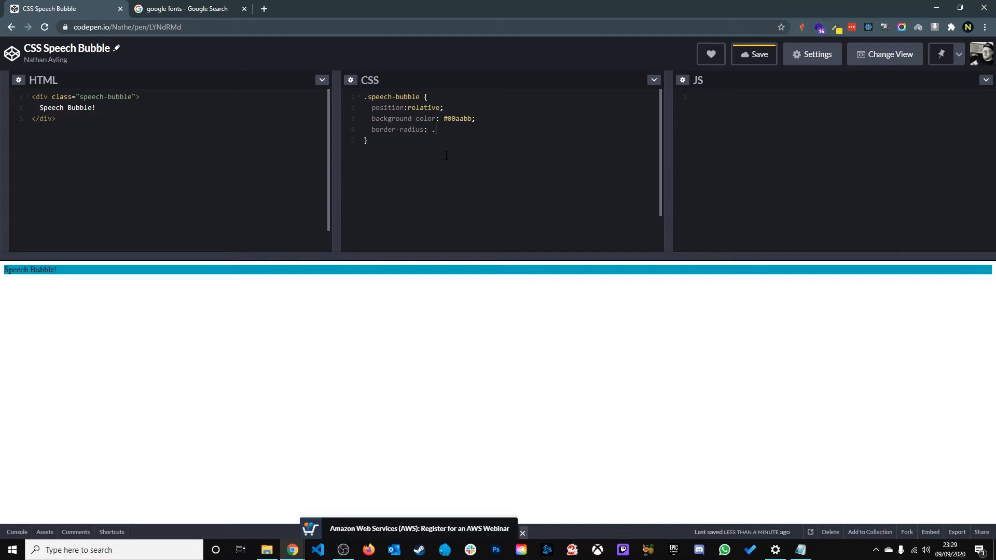
text(4em;)
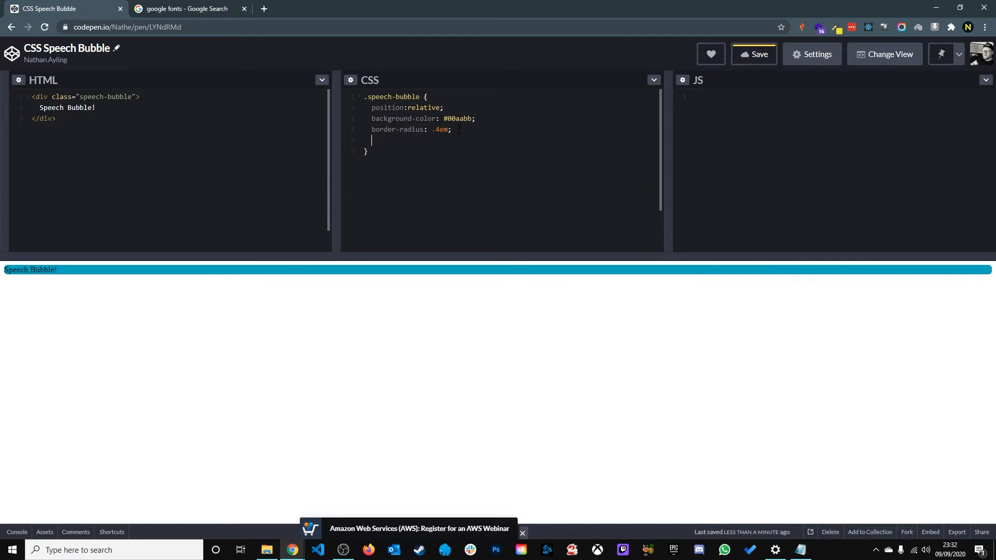
Add color #fff, padding 5rem, font-size 3rem and text-align center to the rule
text(color:#f)
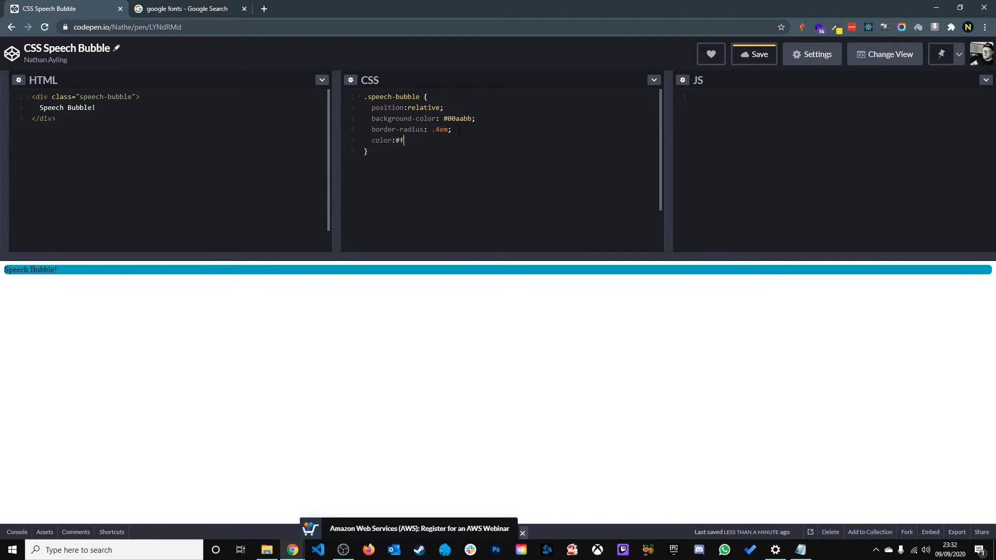
text(ff;)
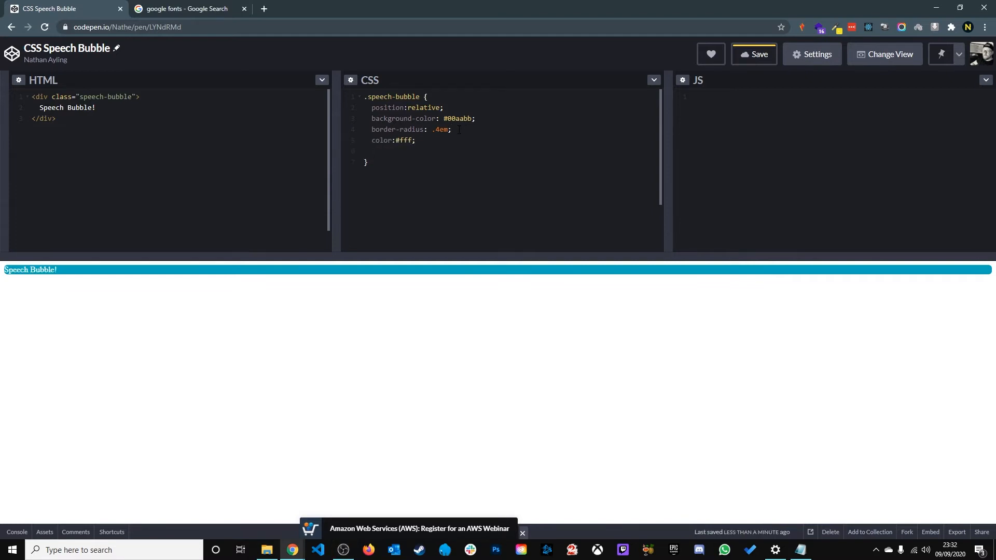
text(padding:)
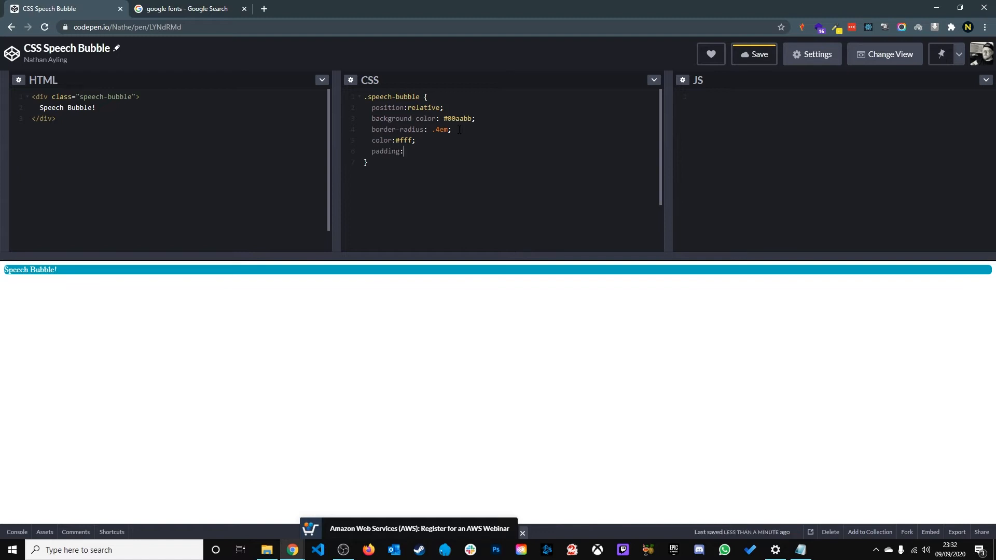
text(5rem;)
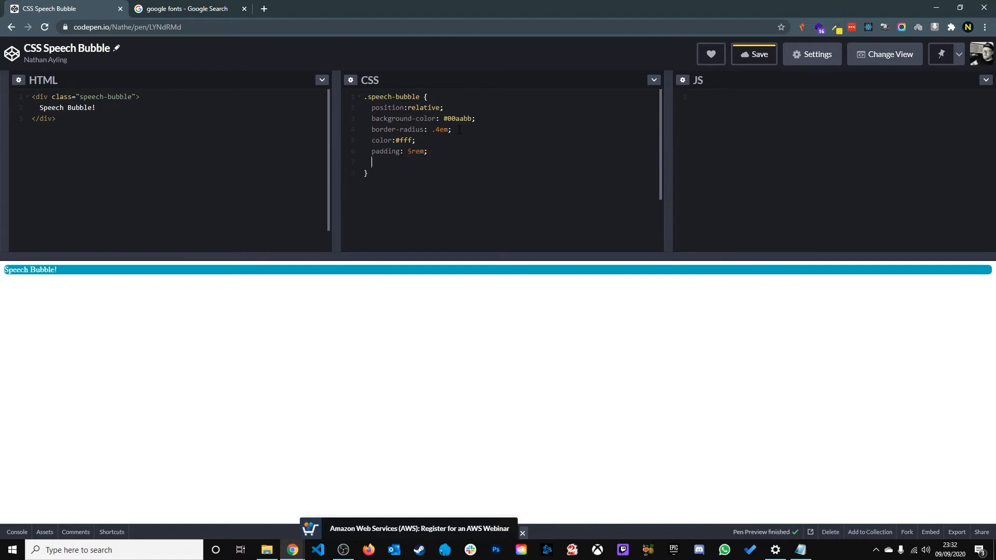
text(font-siz)
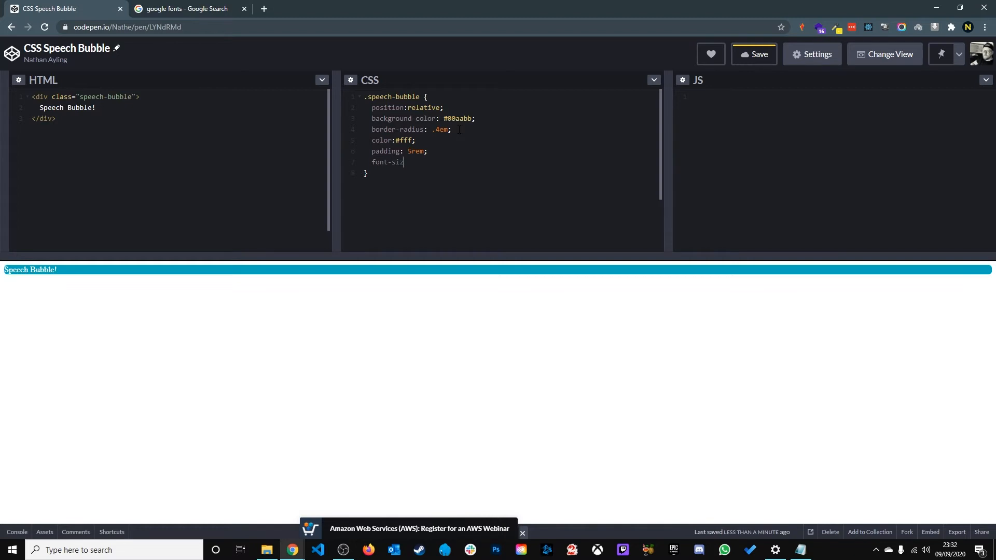
text(3rem;)
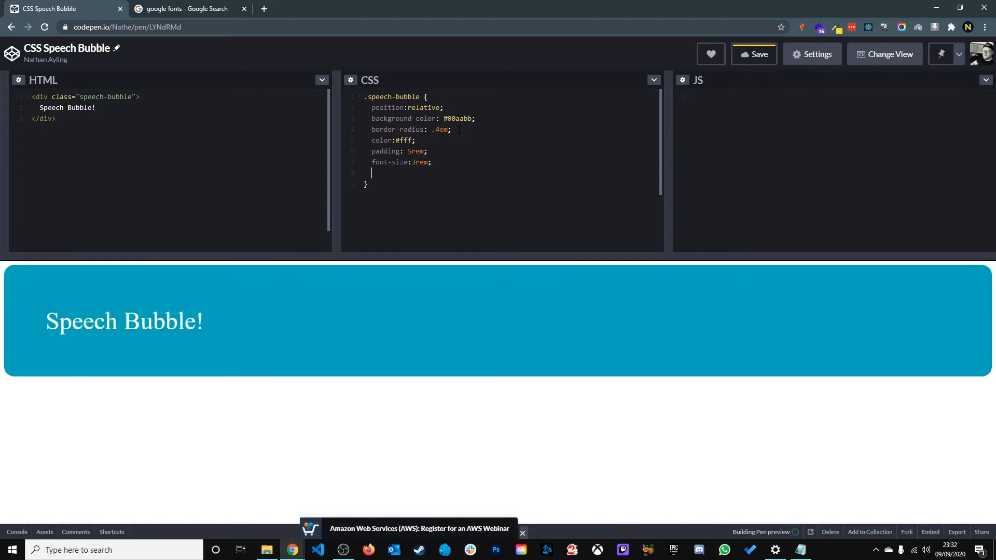
text(text-al)
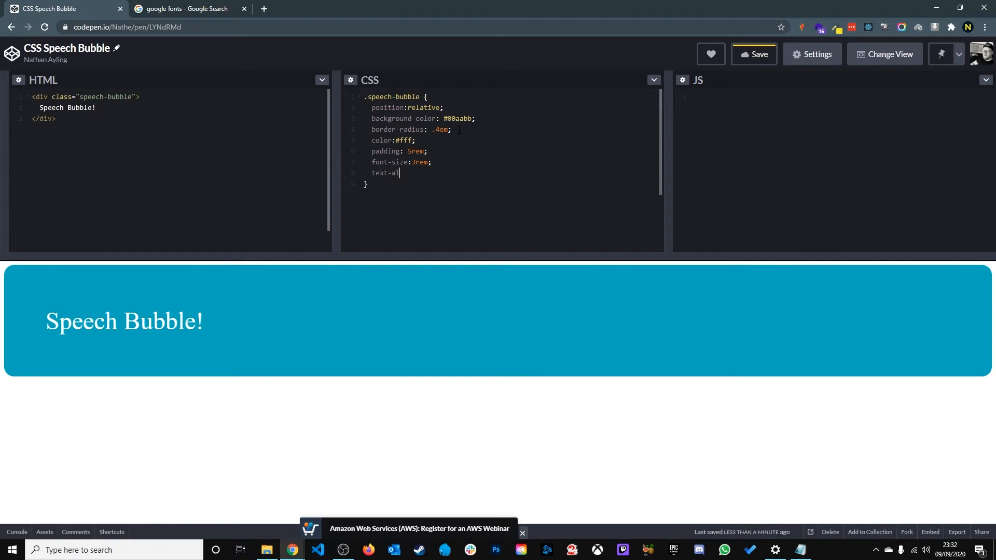
text(gn:cent)
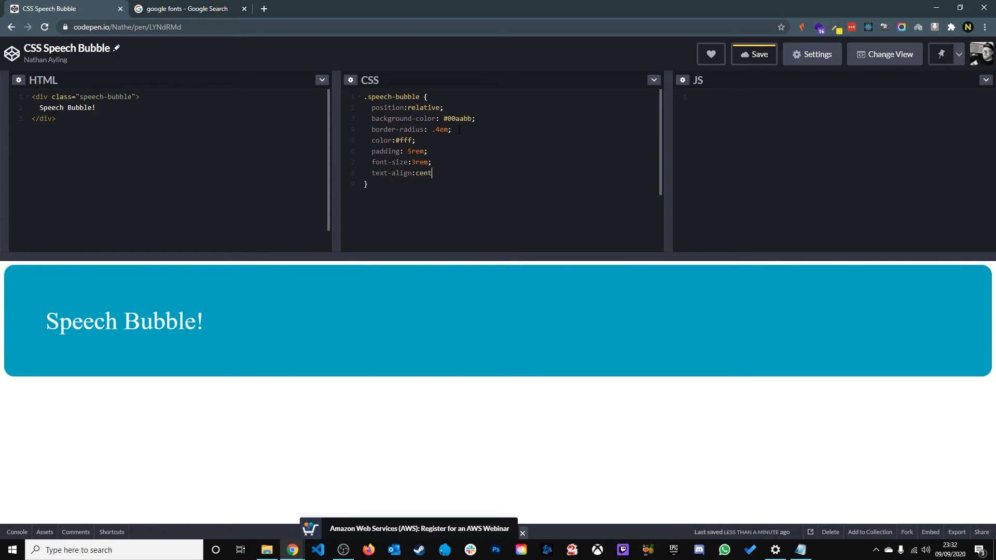
text(er;)
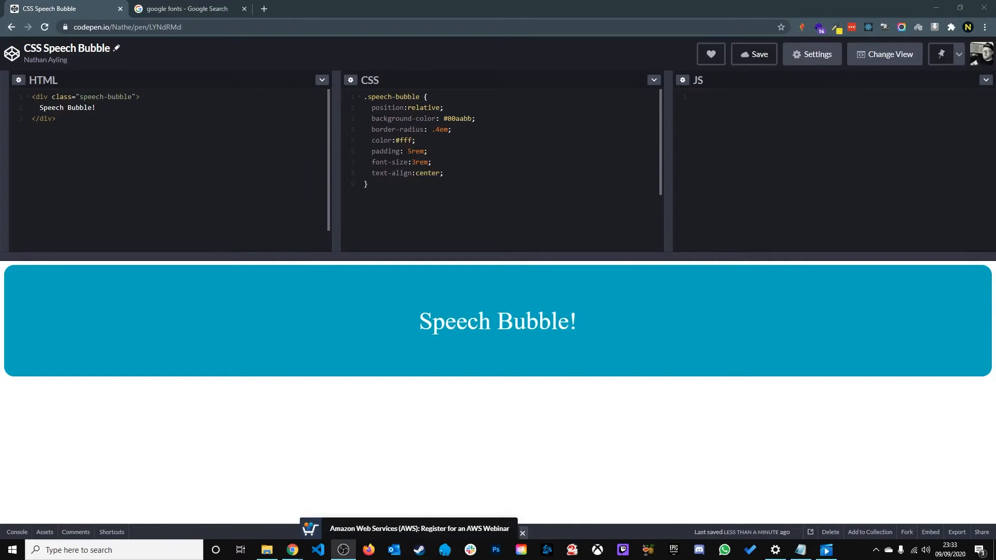
mouse_move(564, 299)
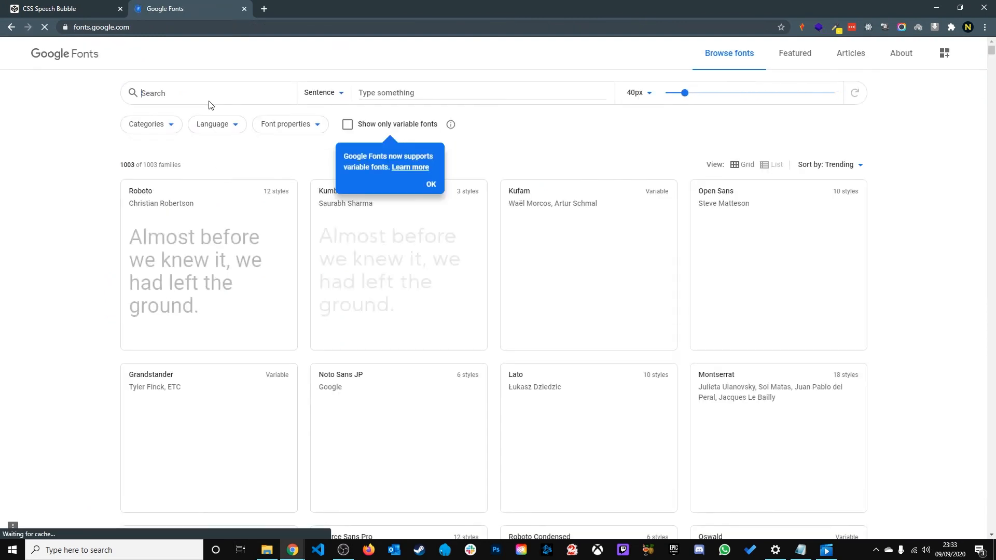
Search Google Fonts for 'scr', select Kaushan Script Regular 400 and return to the pen
text(script)
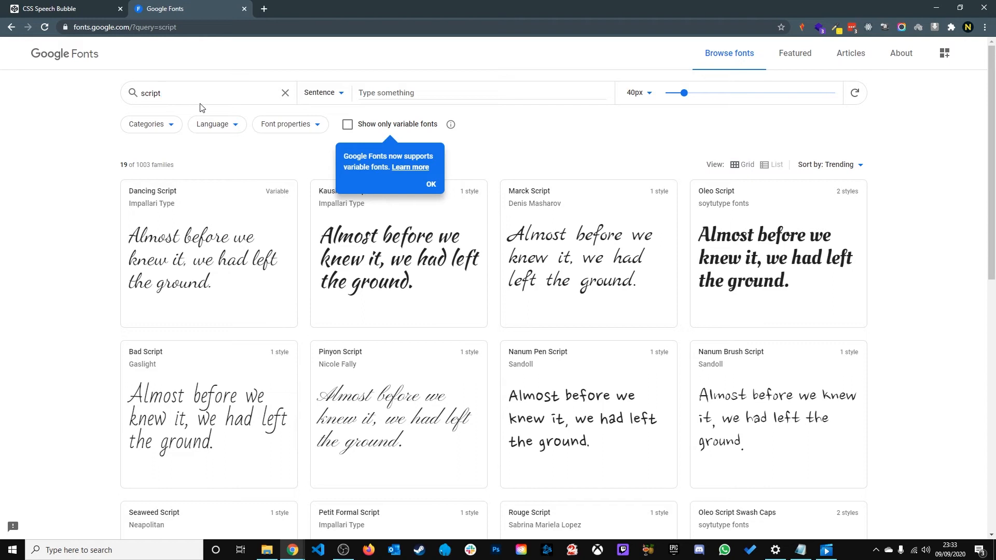
mouse_move(357, 265)
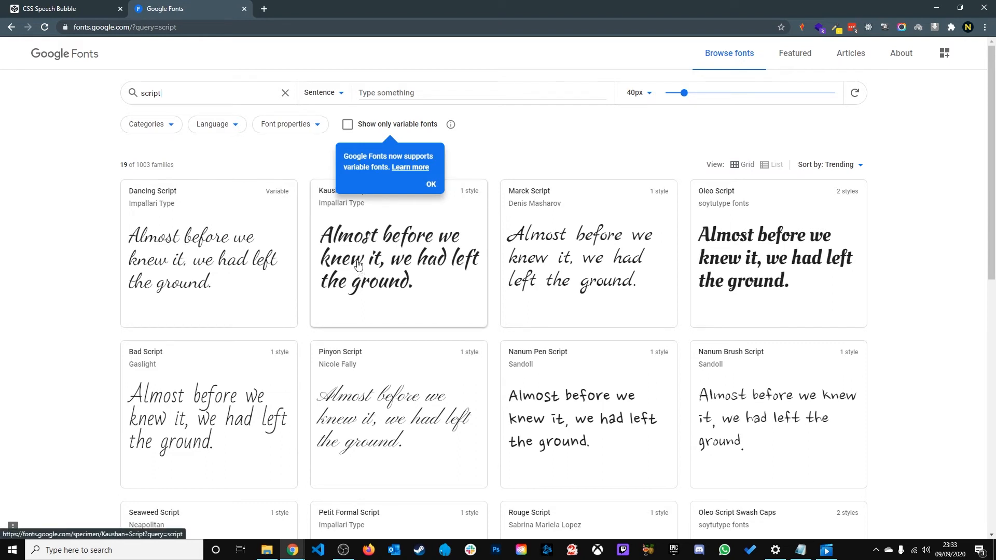
click(382, 257)
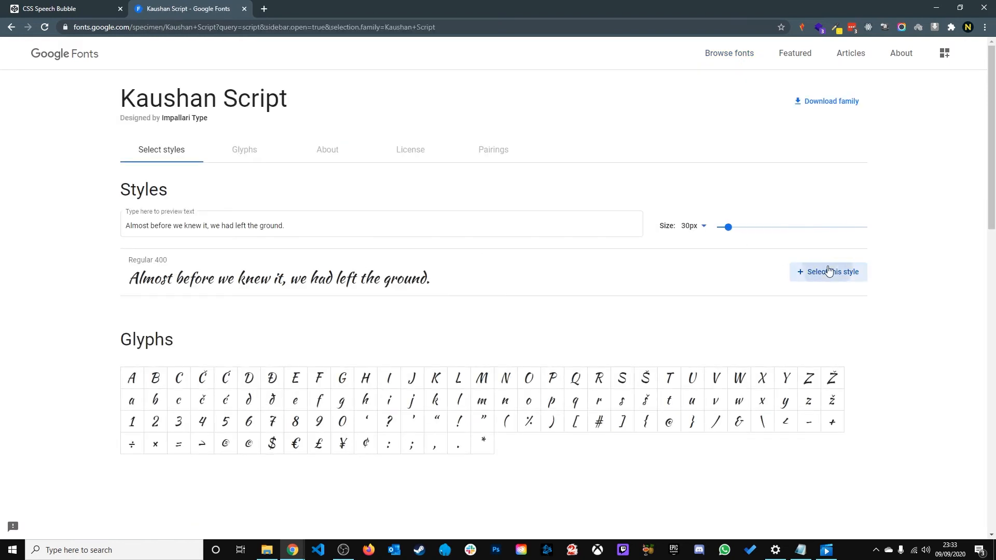
click(828, 272)
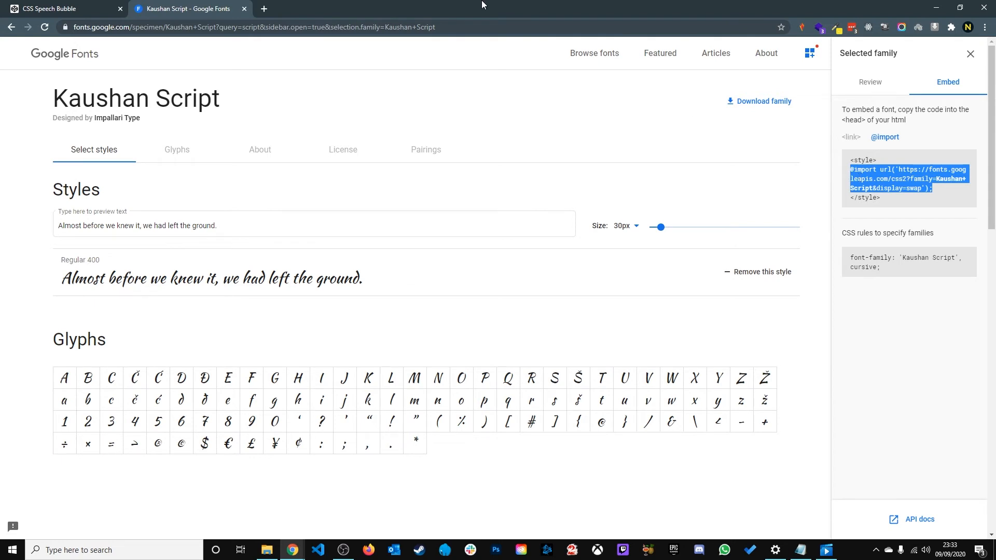
click(64, 8)
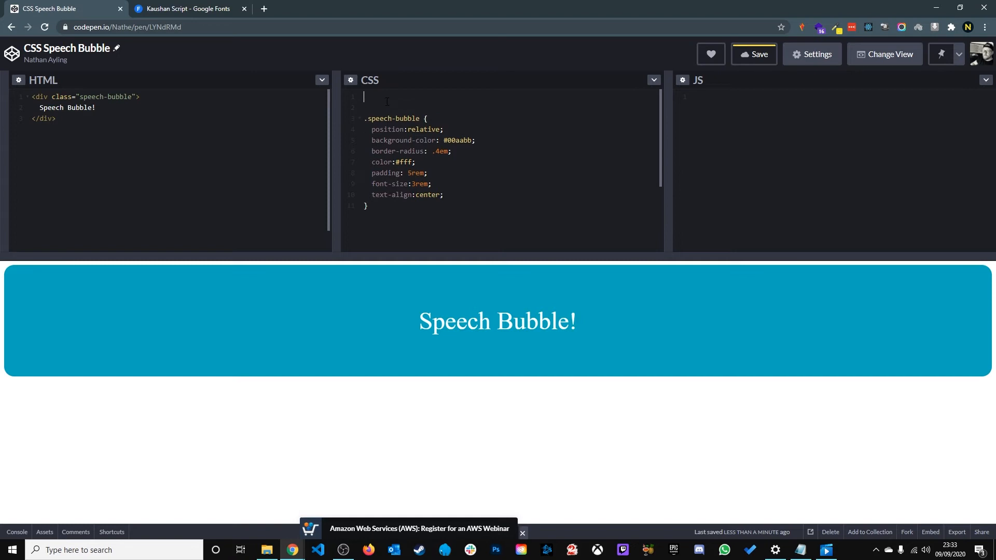
text(@import url('https://fonts.googleapis.com/css2?family=Kaushan+Script&display=swap');)
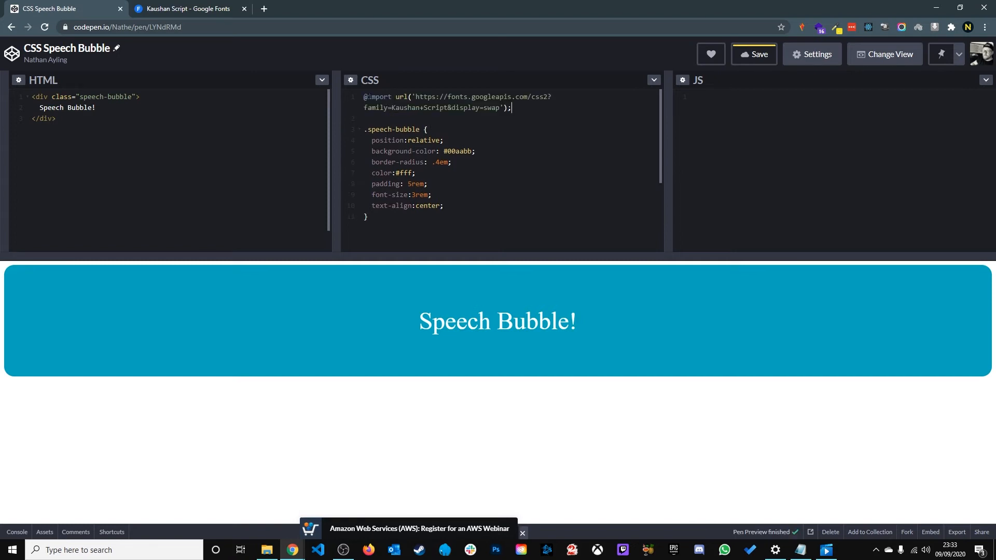
click(184, 8)
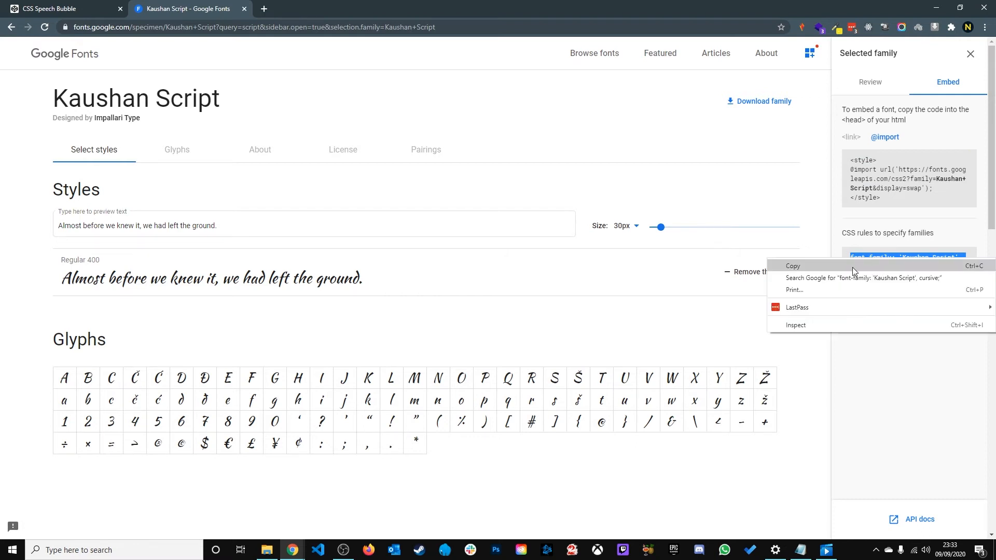
click(61, 8)
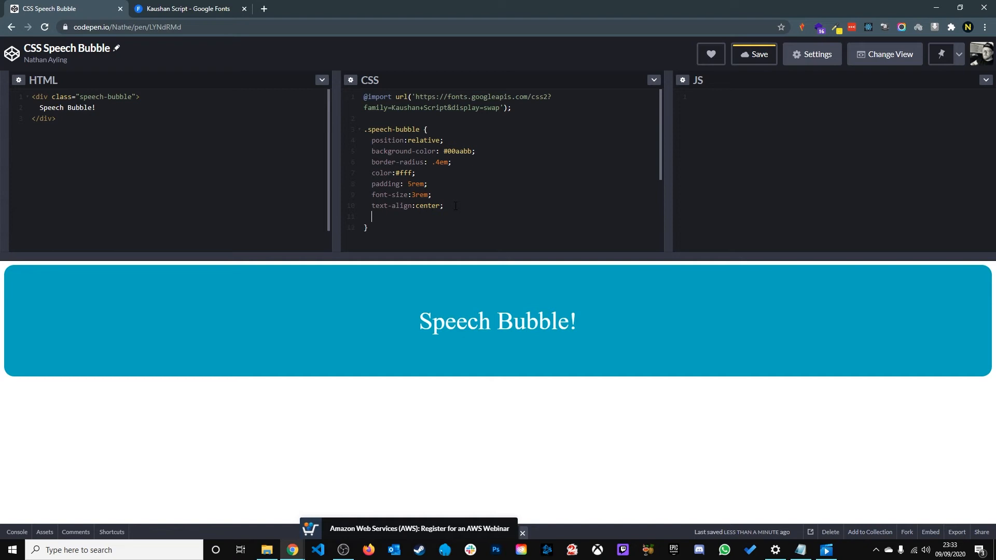
text(font-family: 'Kaushan Script', cursive;)
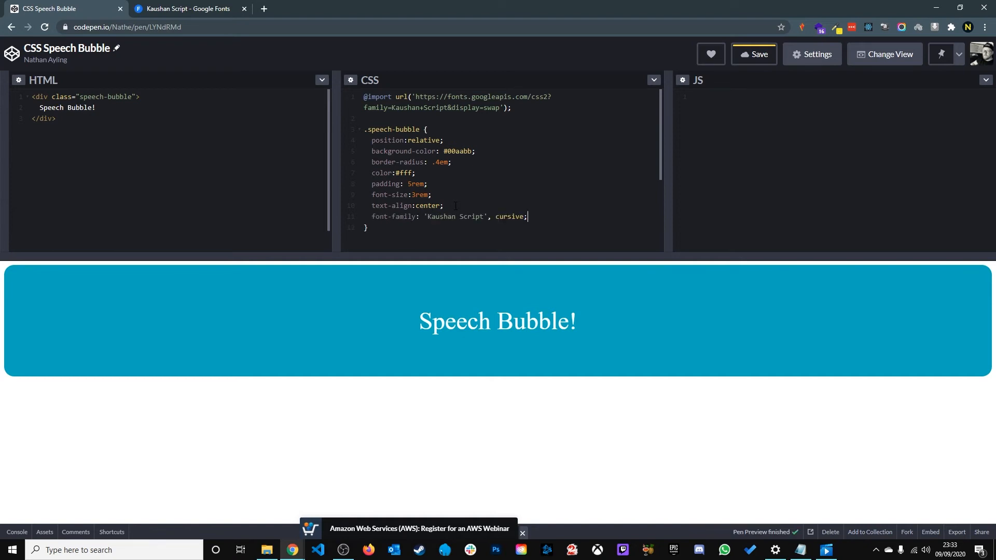
click(753, 54)
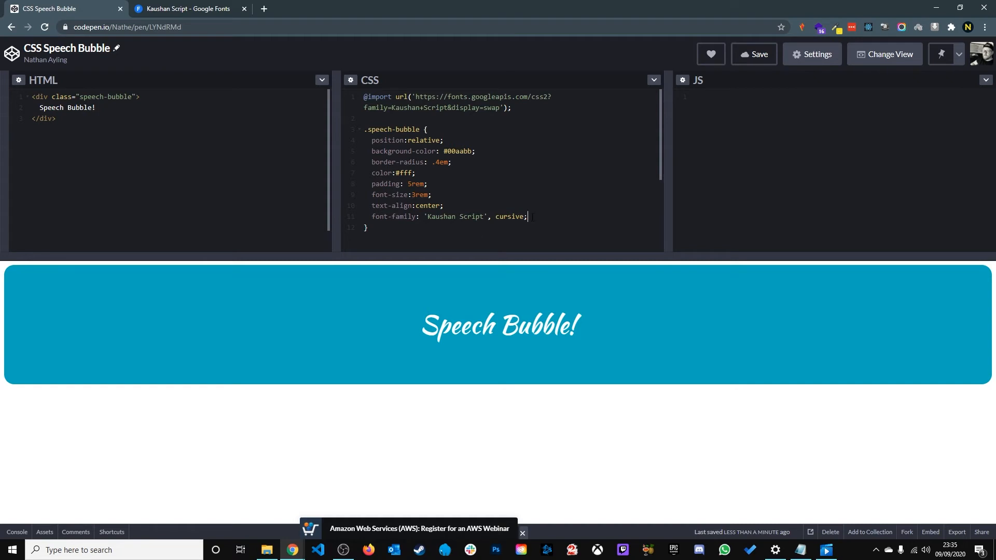
scroll(down, 3)
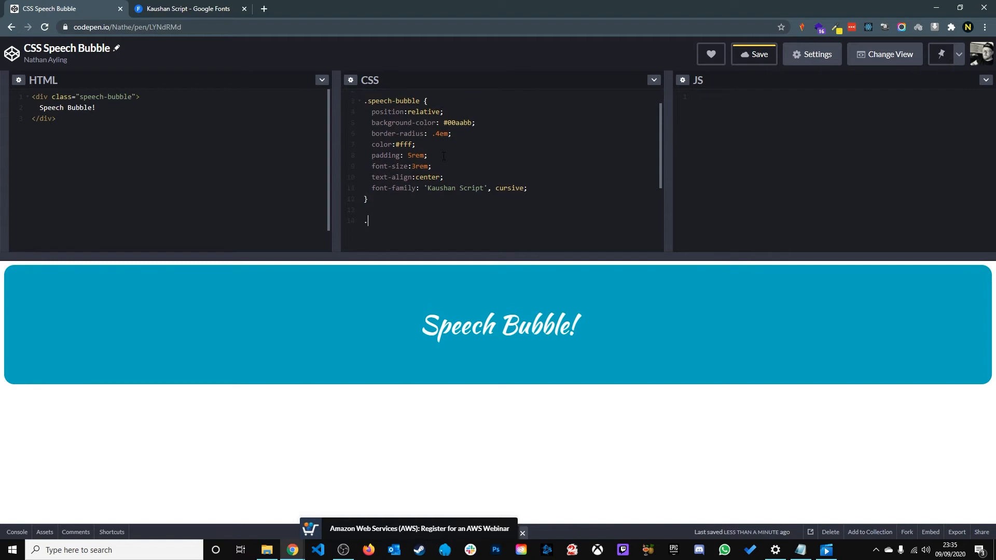
Create a .speech-bubble:after rule with content '' and position absolute
text(speech-bu)
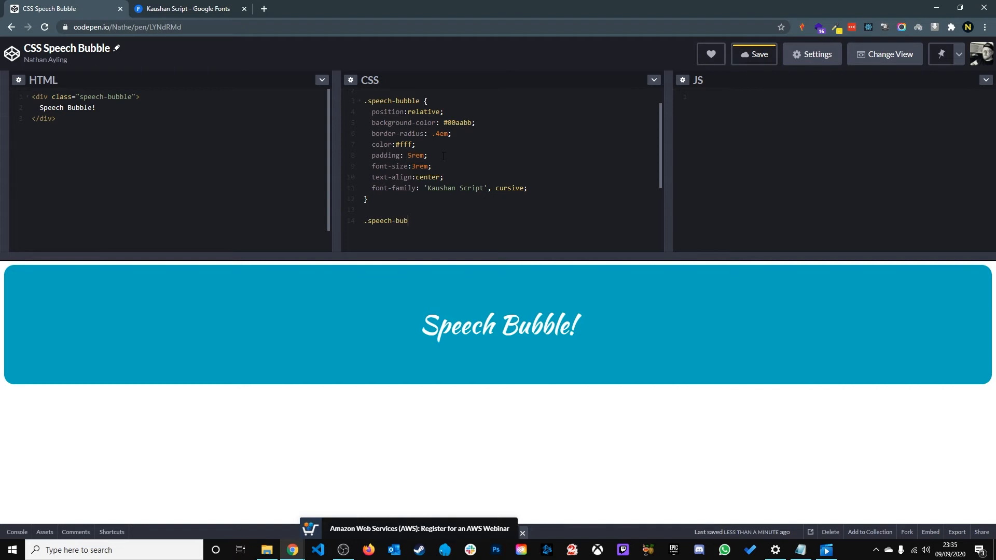
text(ble)
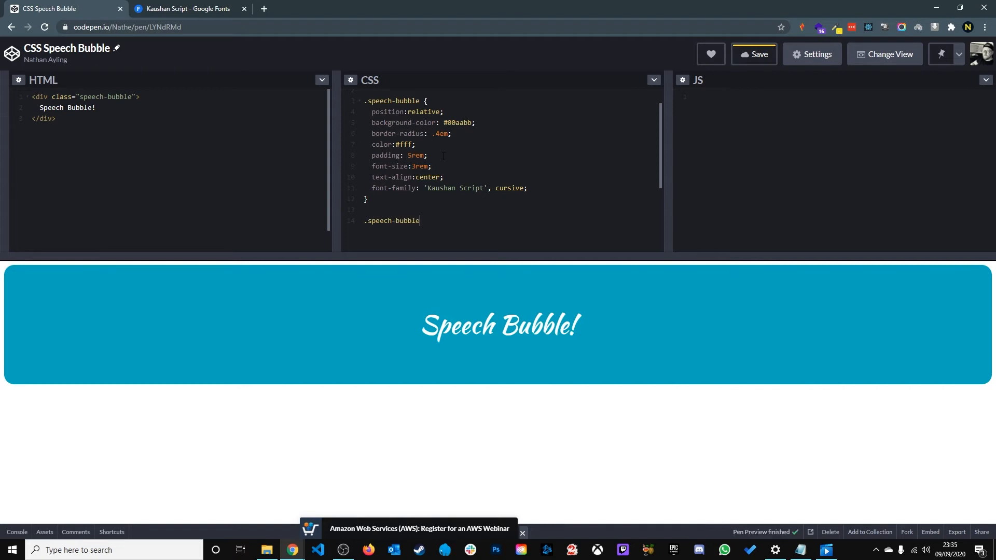
text(:)
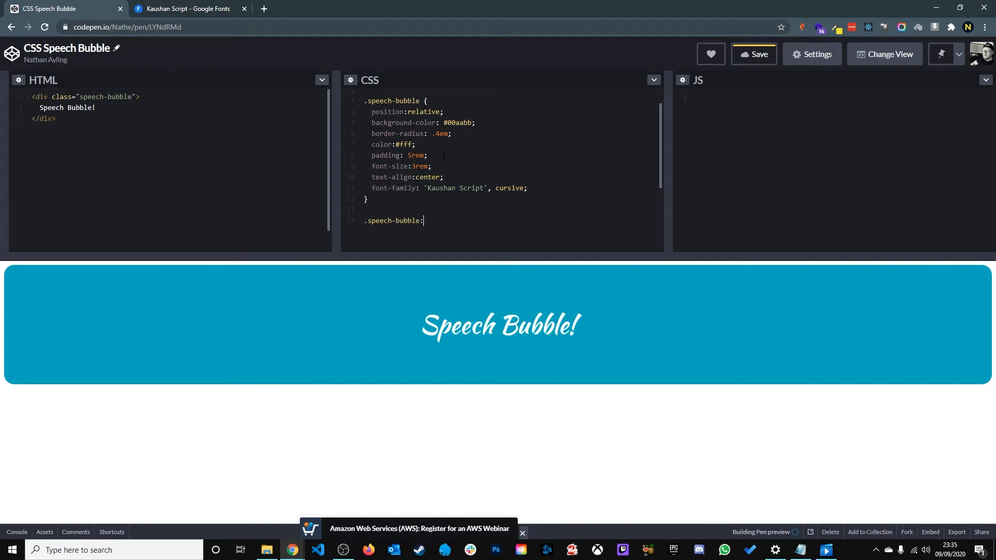
text(after)
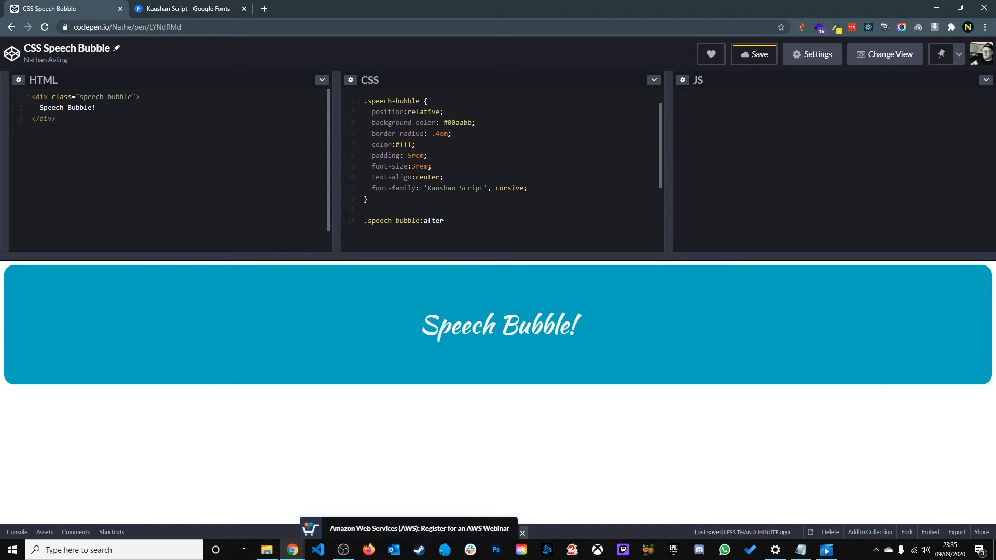
text({)
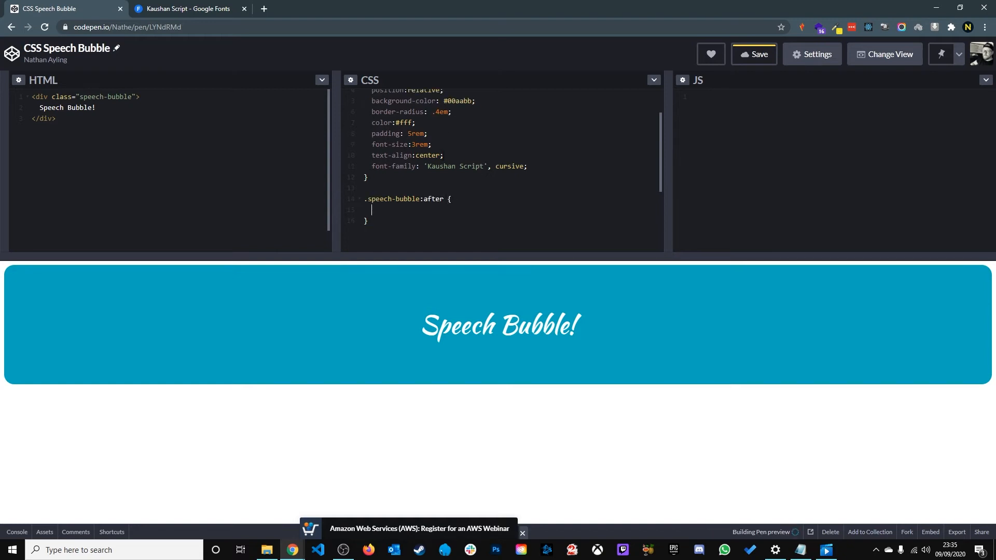
click(753, 54)
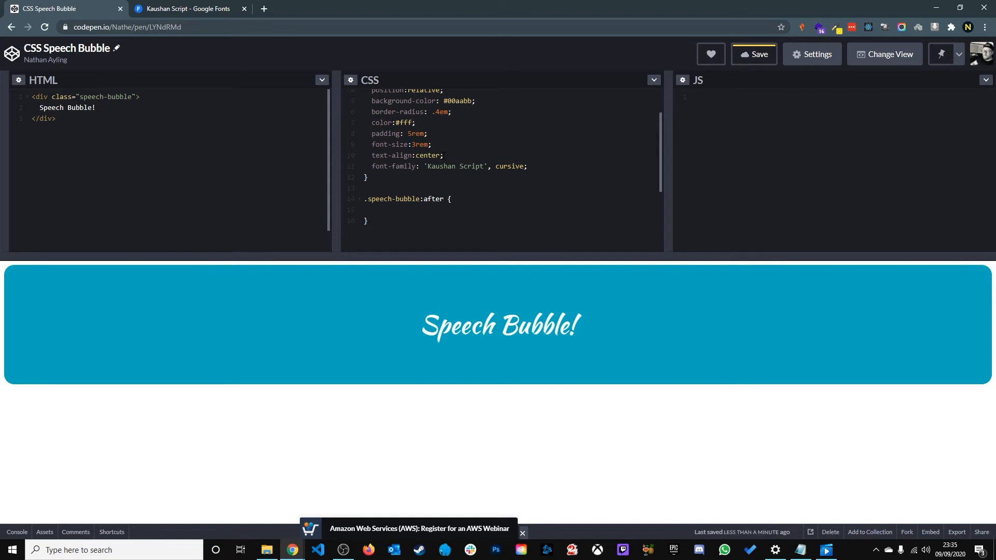
text(con)
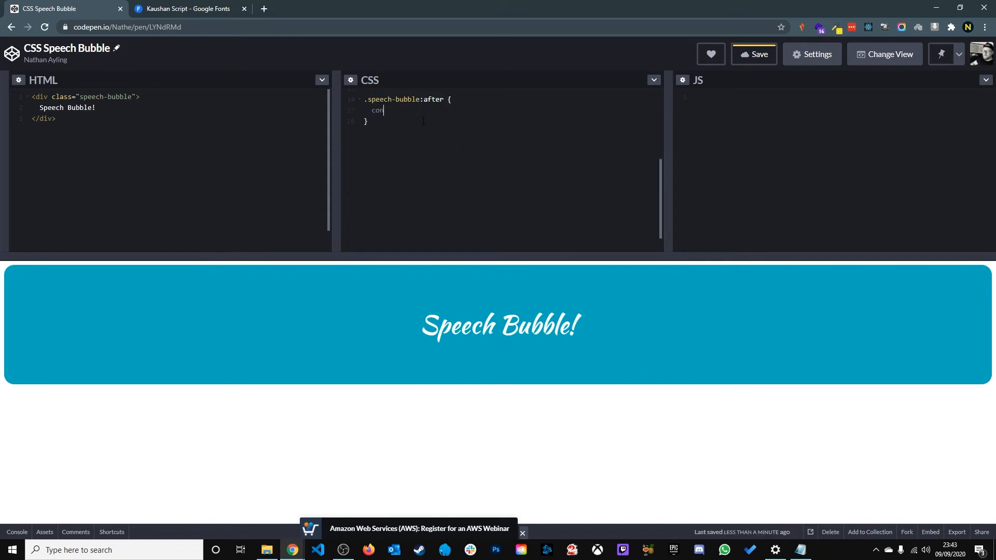
text(tent:)
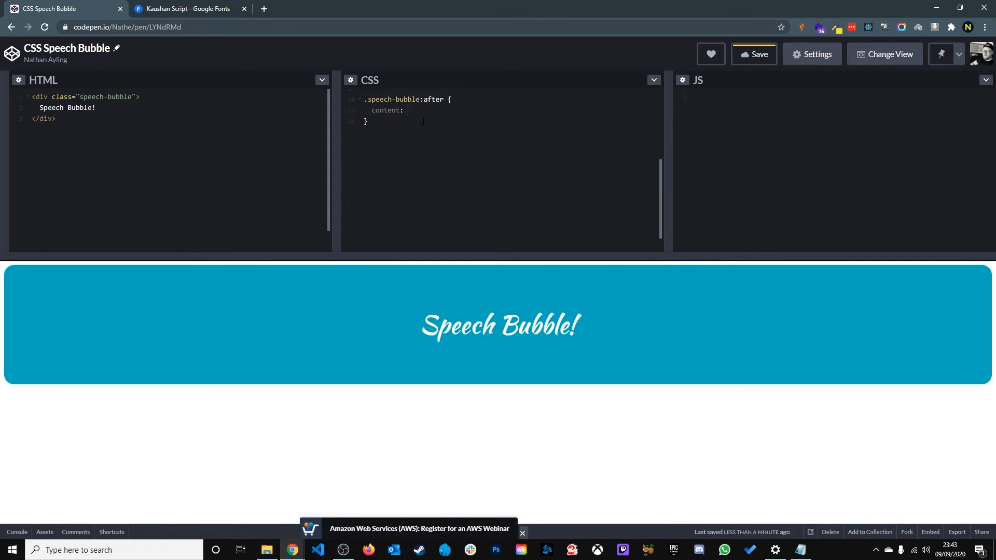
text('';)
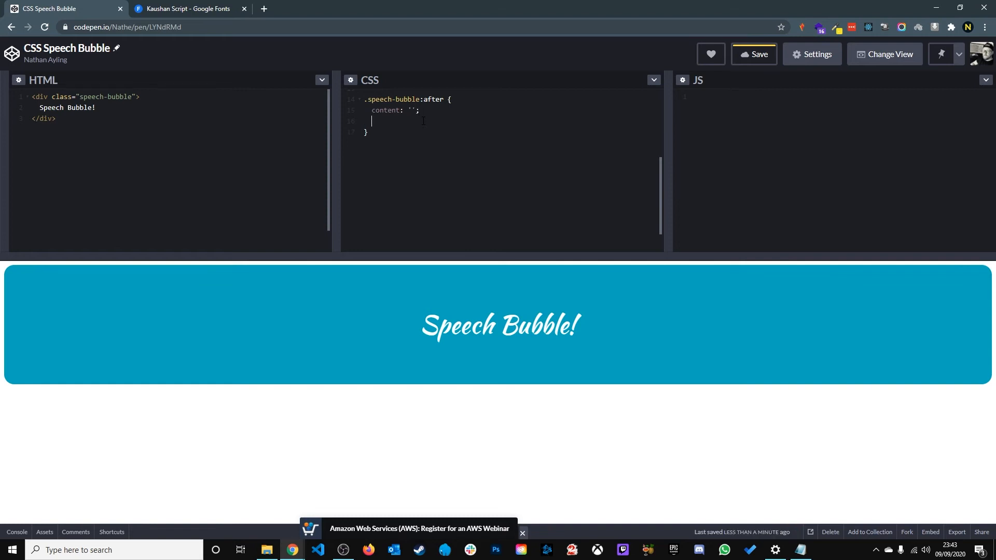
text(position:)
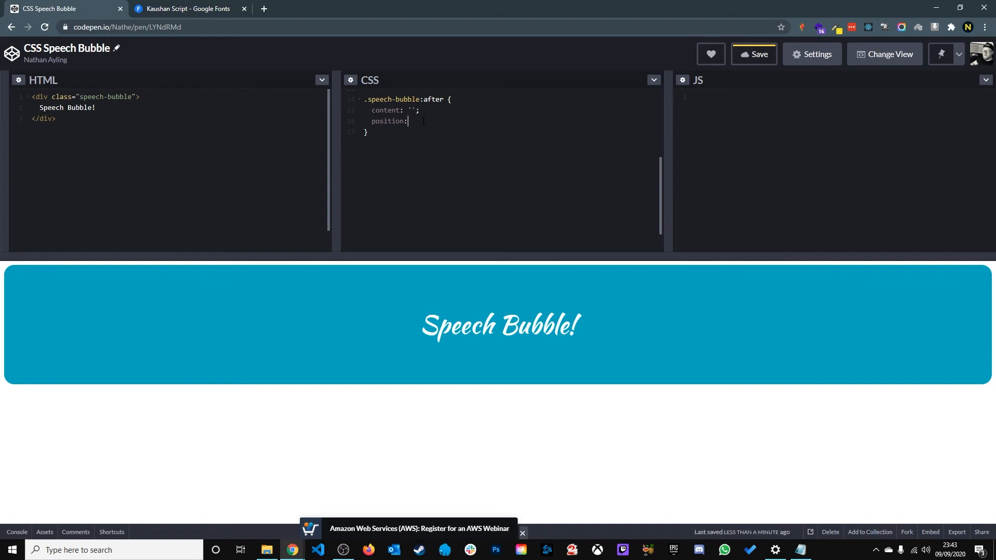
text(absolui)
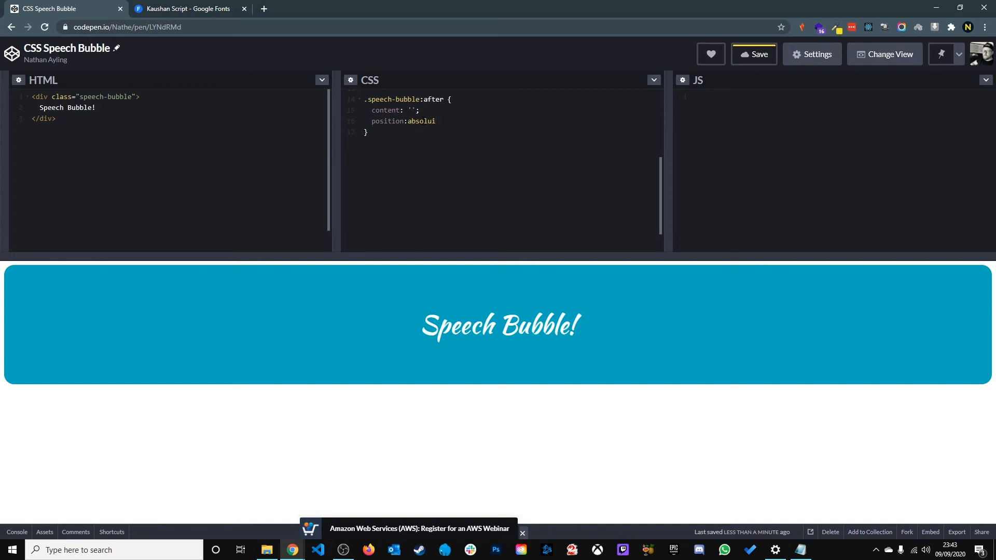
text(te;)
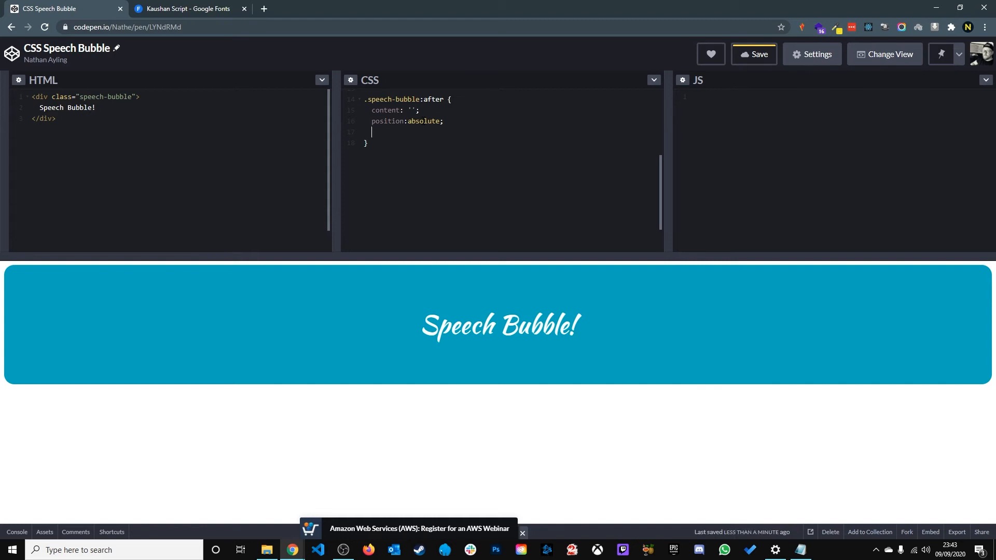
Add bottom:0, left:50%, width:0 and height:0 to the :after rule
text(bottom:)
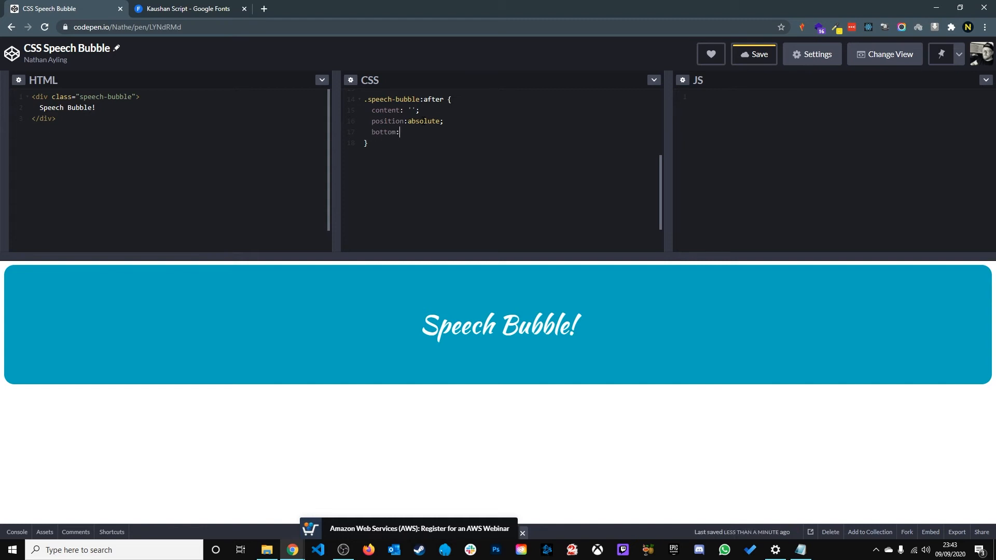
text(0;)
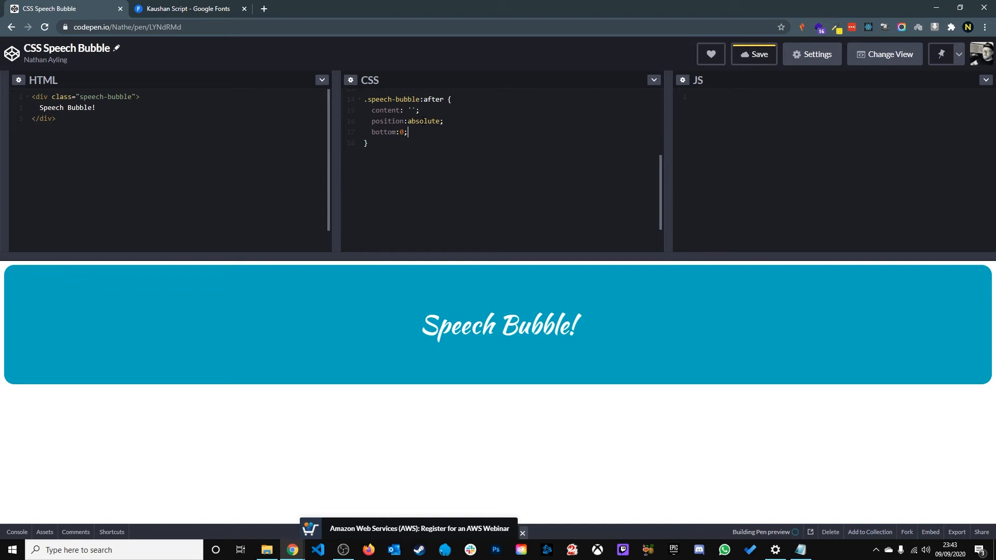
text(left:50%)
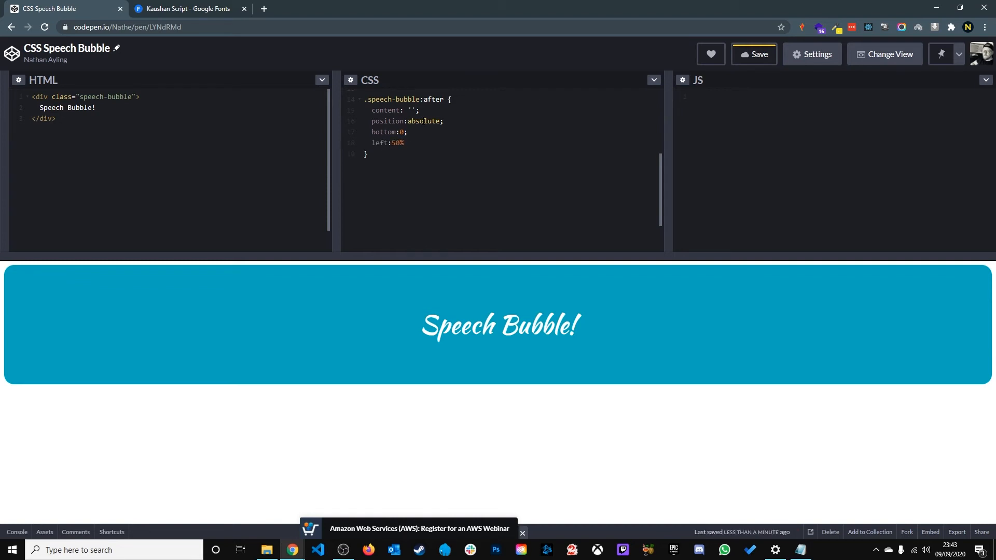
text(width:0;)
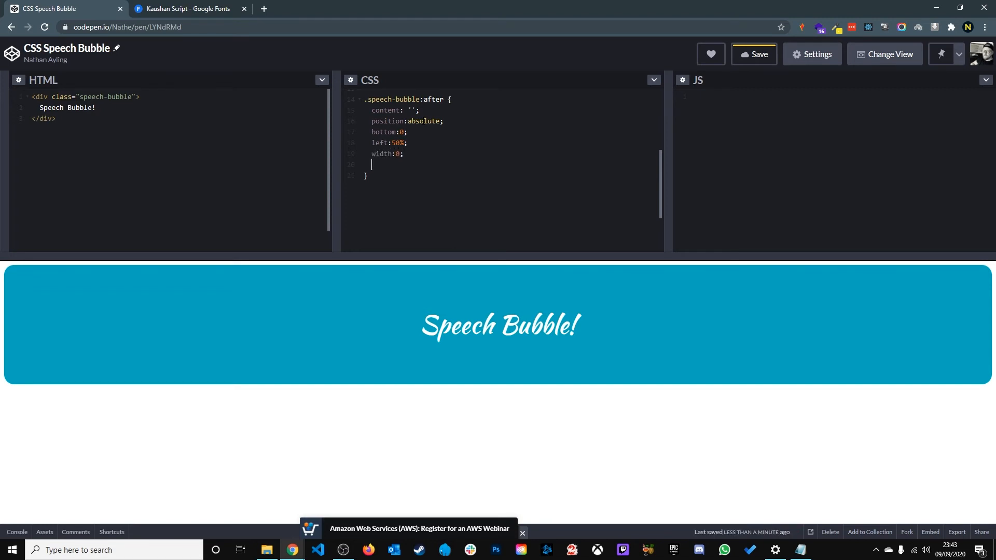
text(height:0;)
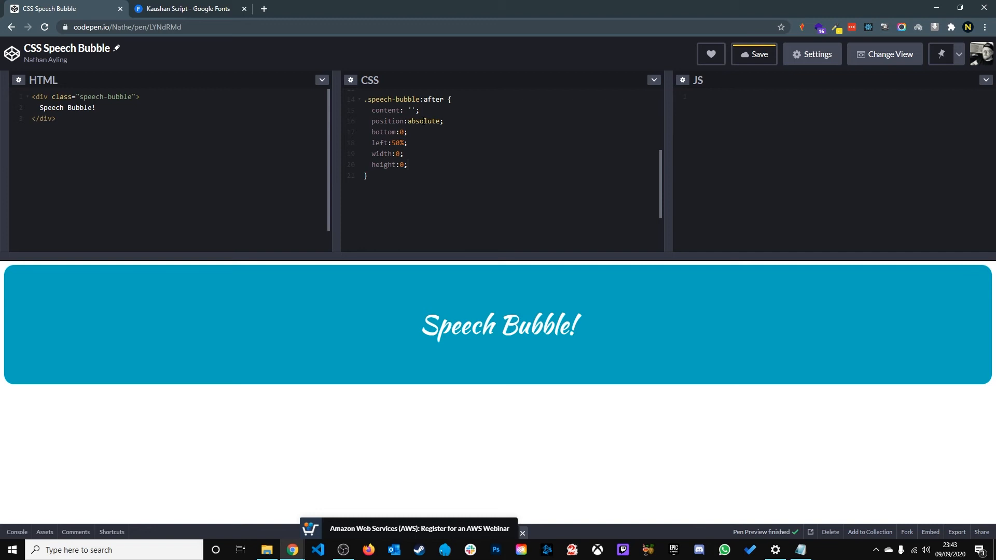
Give the :after element a 20px solid transparent border with border-top-color #00aabb
text(bor)
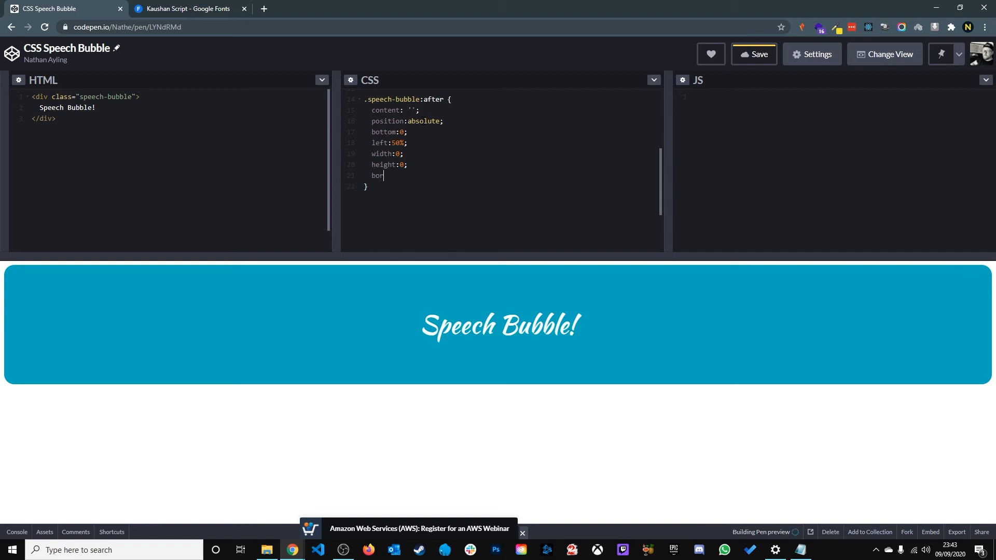
text(der:20px)
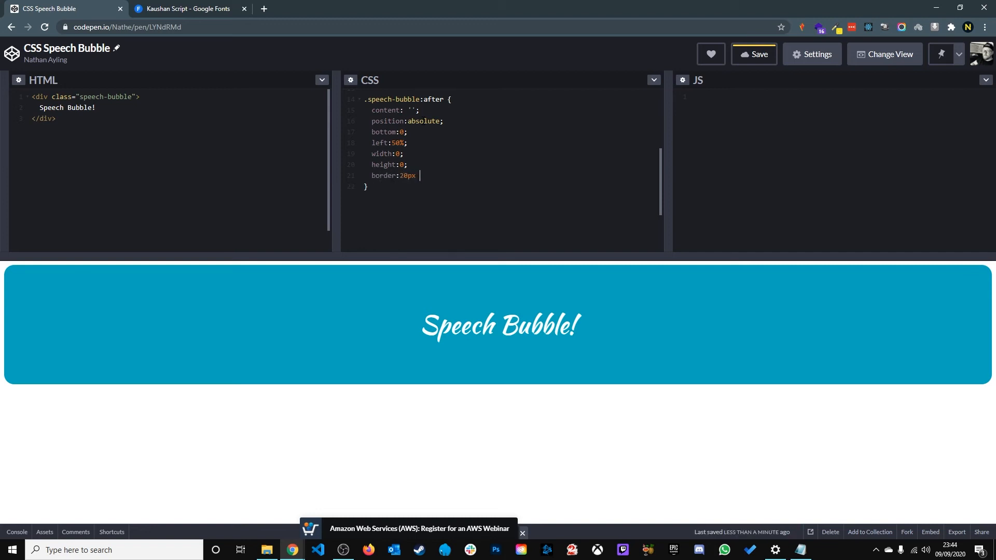
text(solid t)
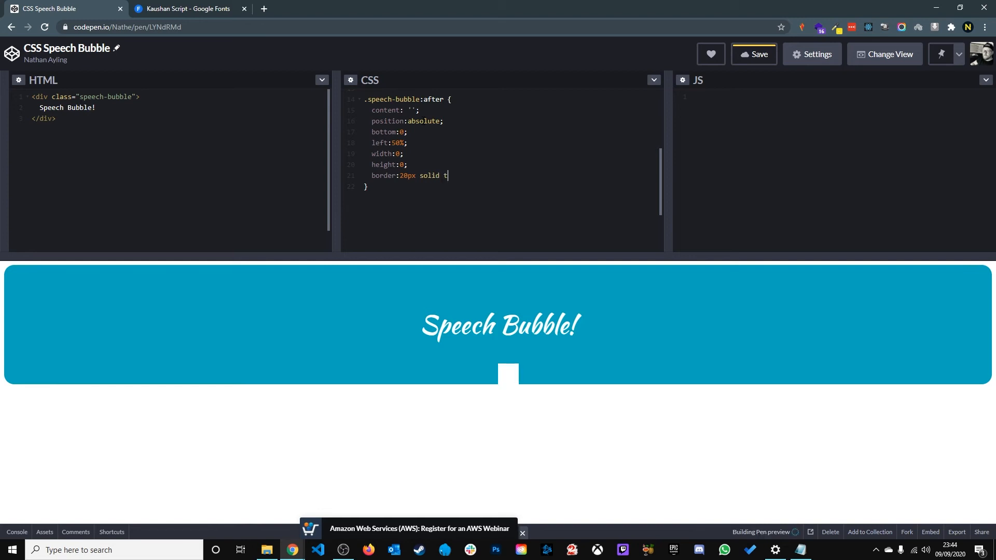
text(ransparent;)
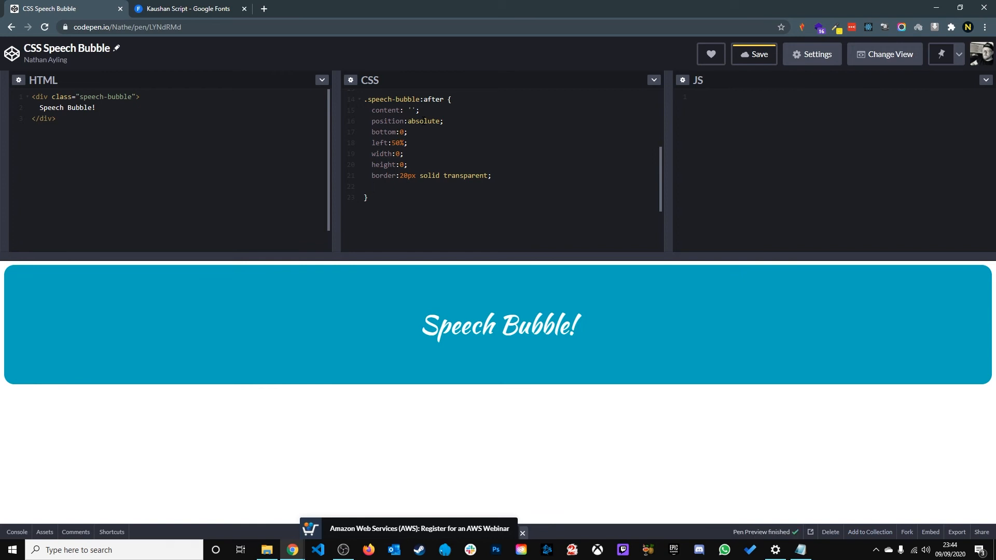
text(bor)
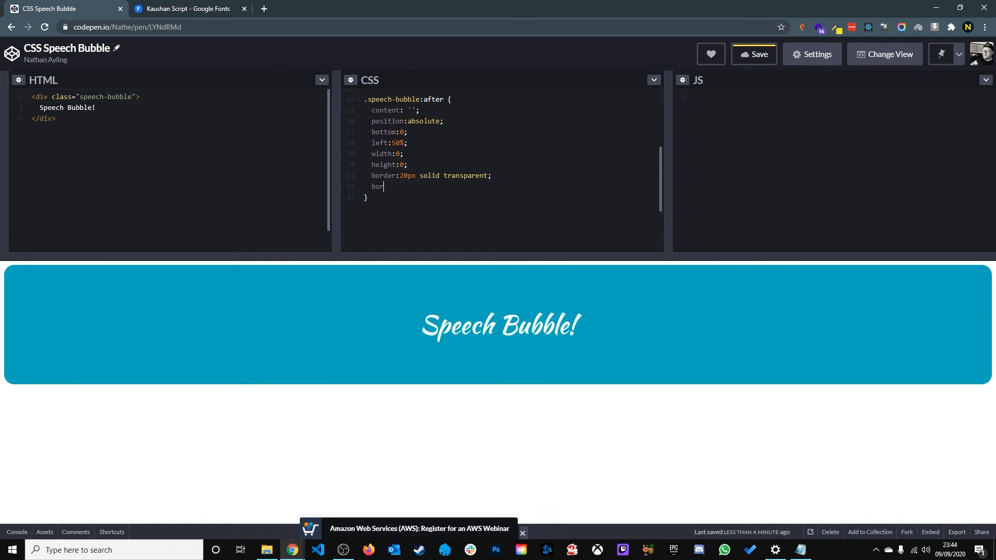
text(der-top-col)
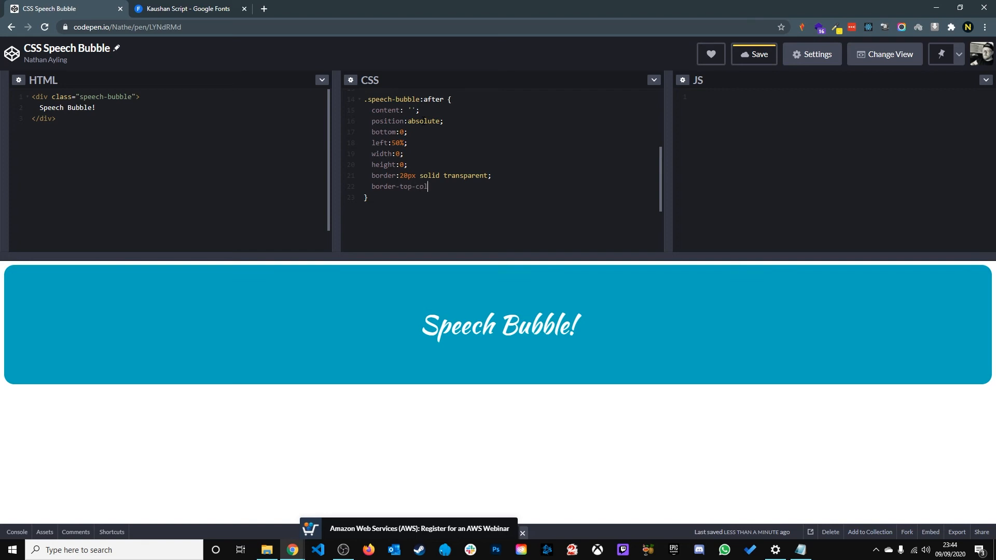
text(or: #)
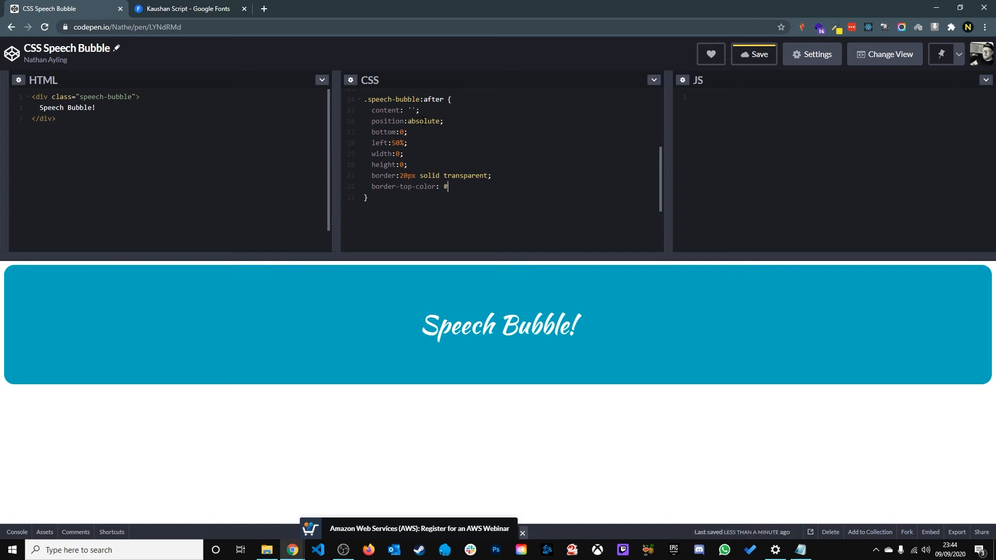
text(00aabb)
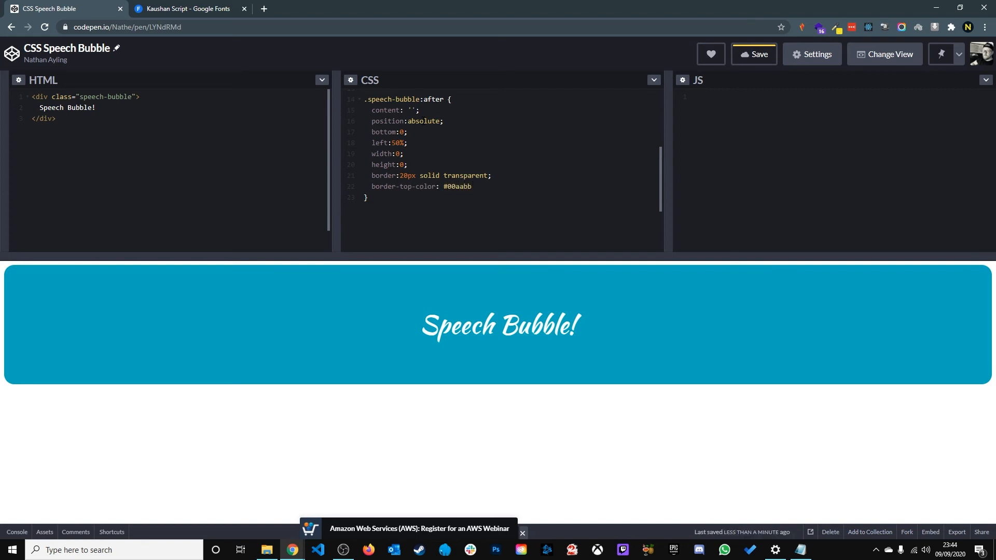
Add border-bottom:0, margin-left:-20px and margin-bottom:-20px to centre the arrow below the bubble
text(border-bottom:0;)
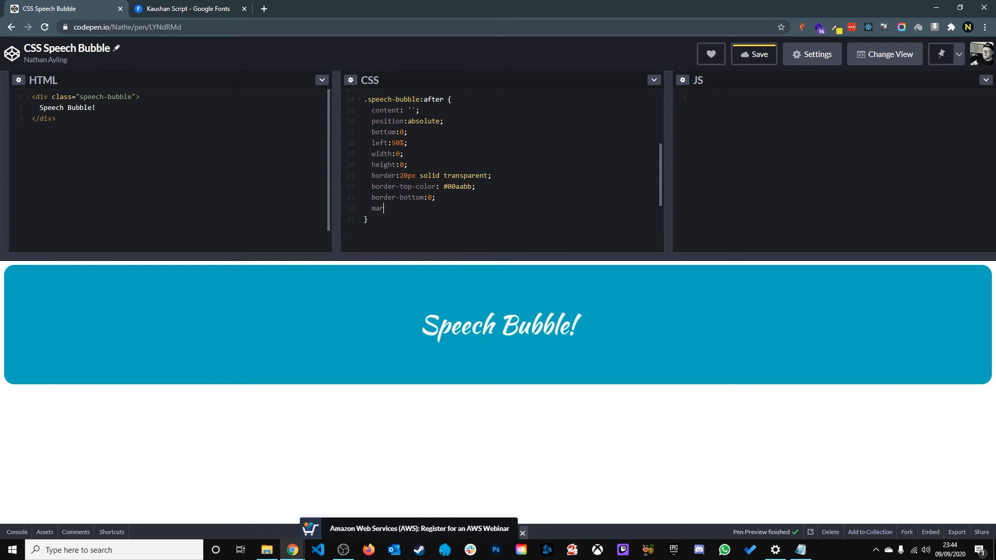
text(gin-left:-20px;)
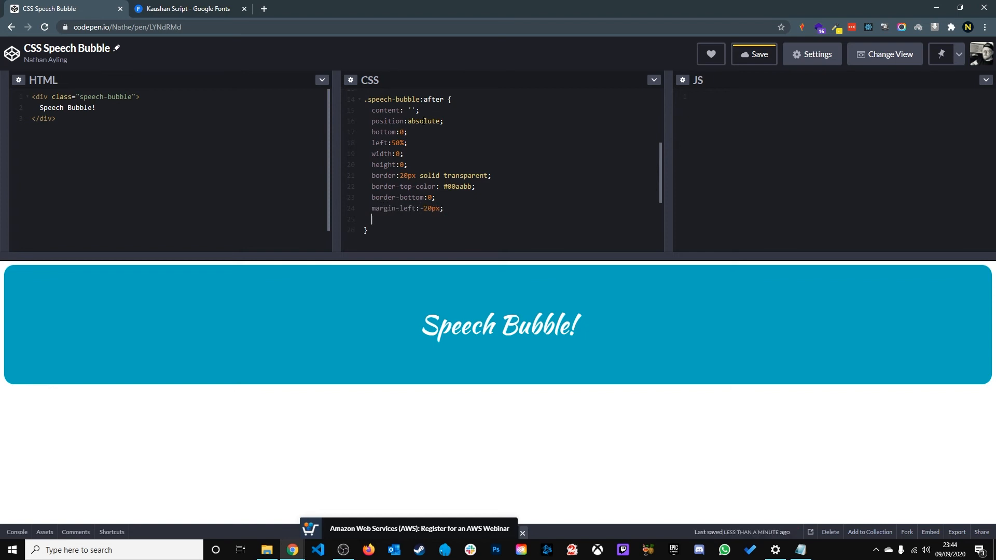
text(margin-bottom: -20px;)
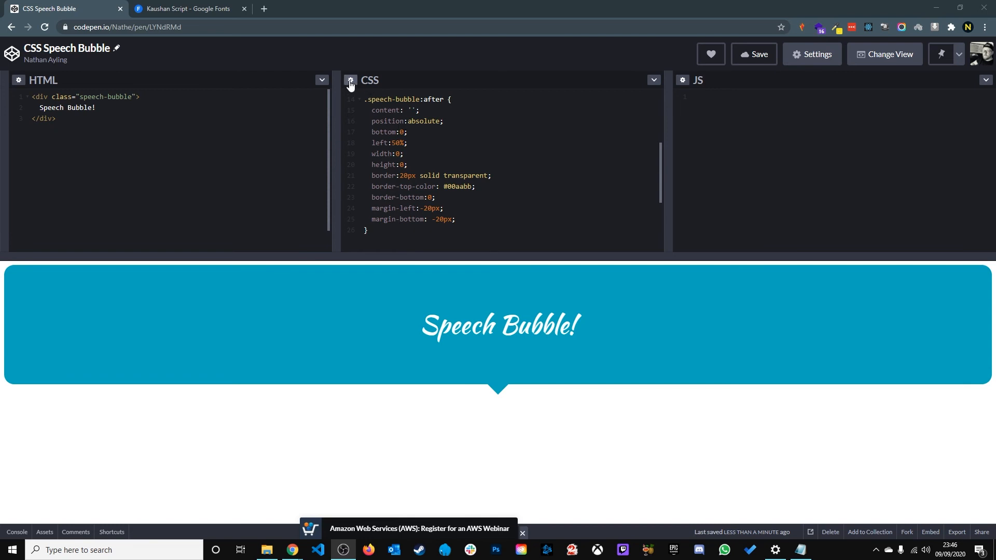
mouse_move(350, 83)
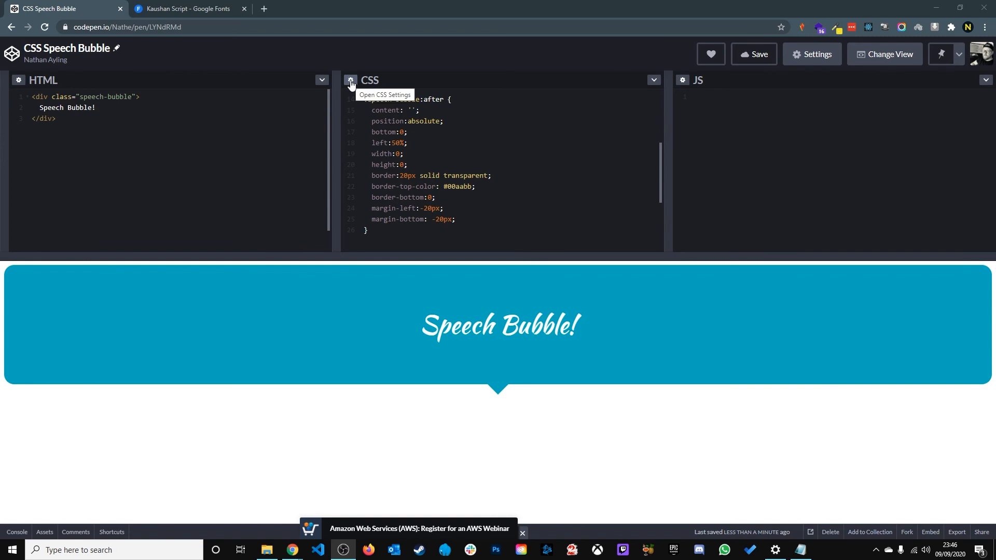
Set the pen's CSS preprocessor to SCSS in the CSS settings and save
click(350, 81)
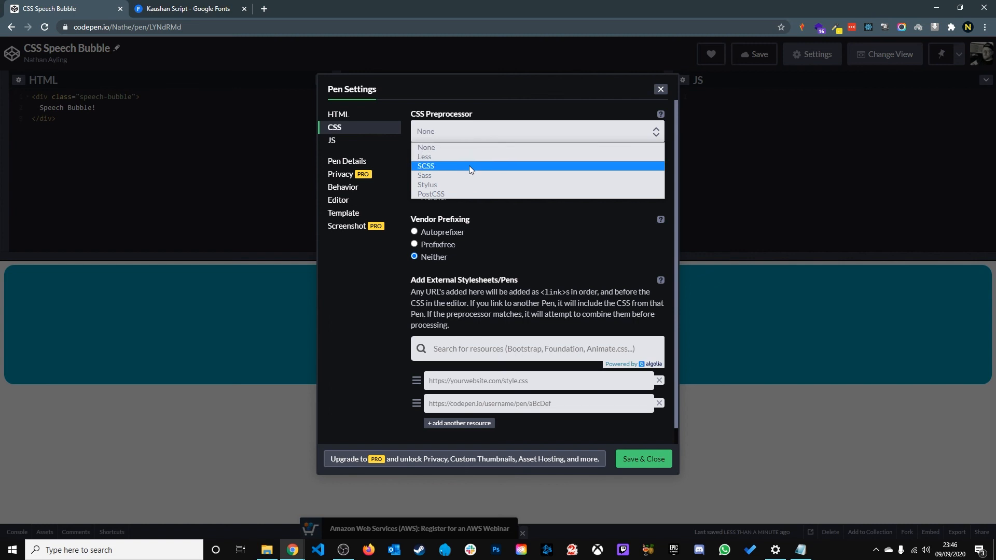
click(426, 166)
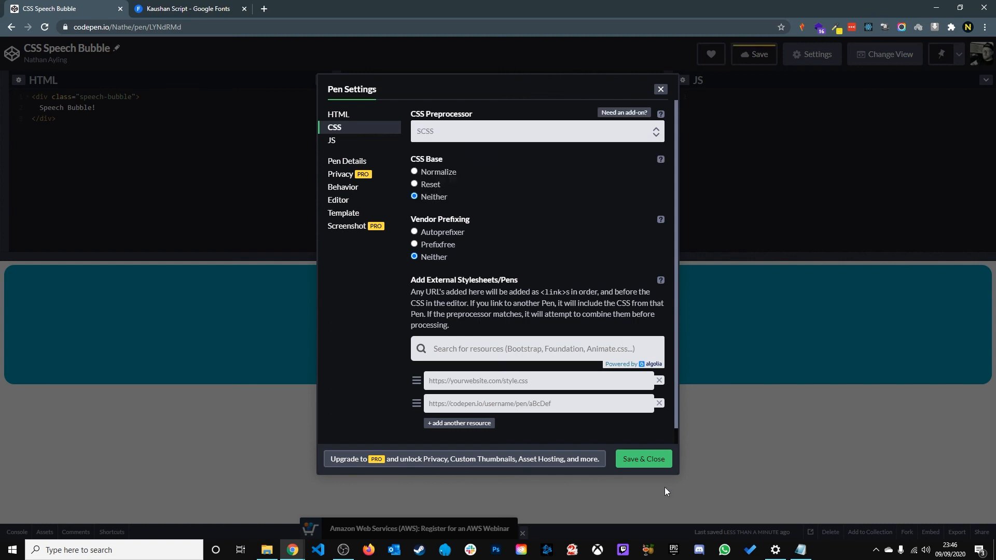
click(642, 459)
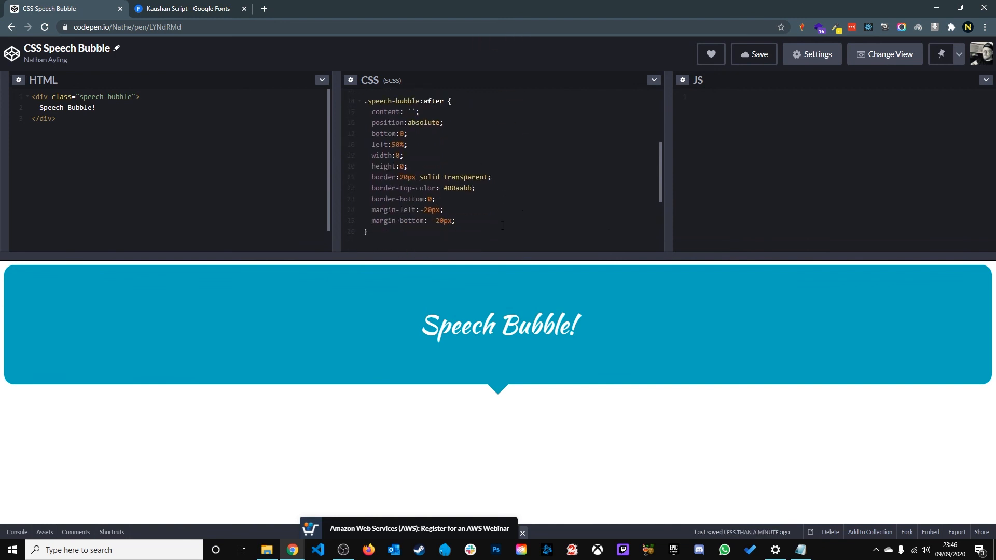
Move the :after rule inside .speech-bubble as a nested &:after block, indent its declarations and save
drag(371, 112, 455, 221)
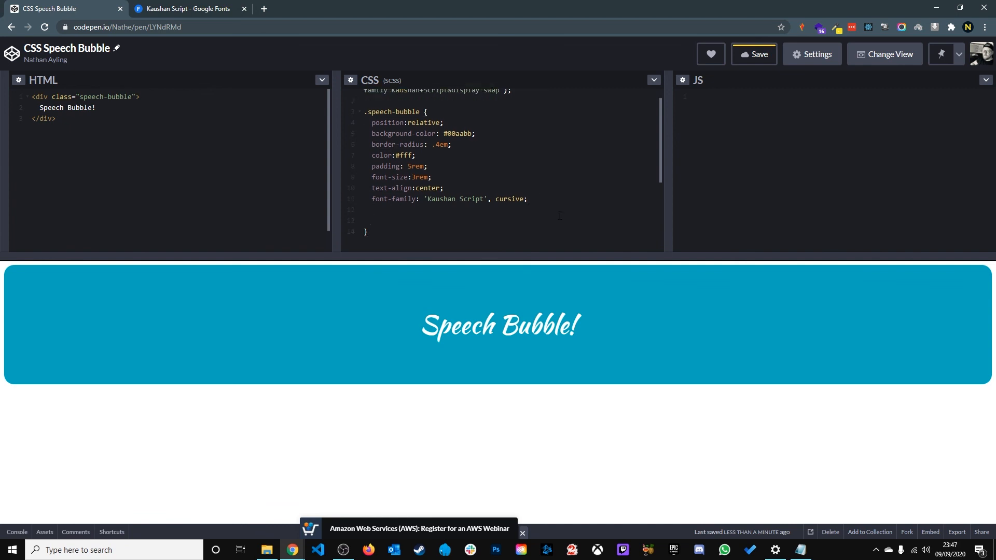
text(&:after {)
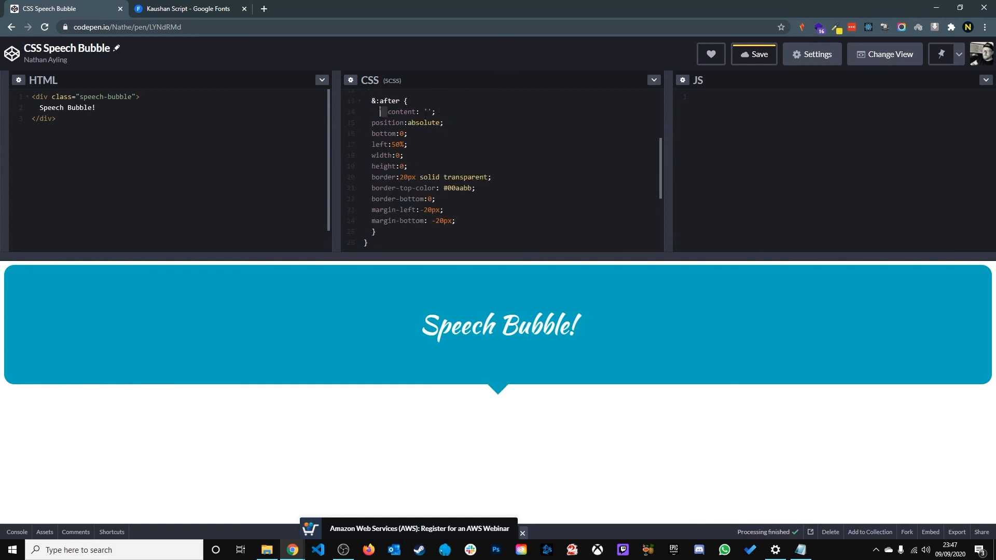
drag(379, 112, 455, 221)
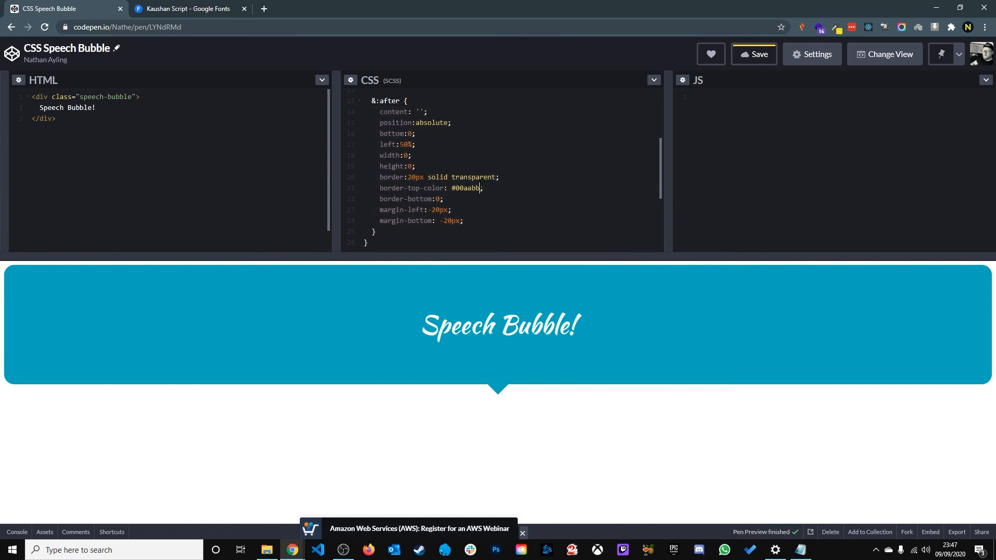
click(754, 54)
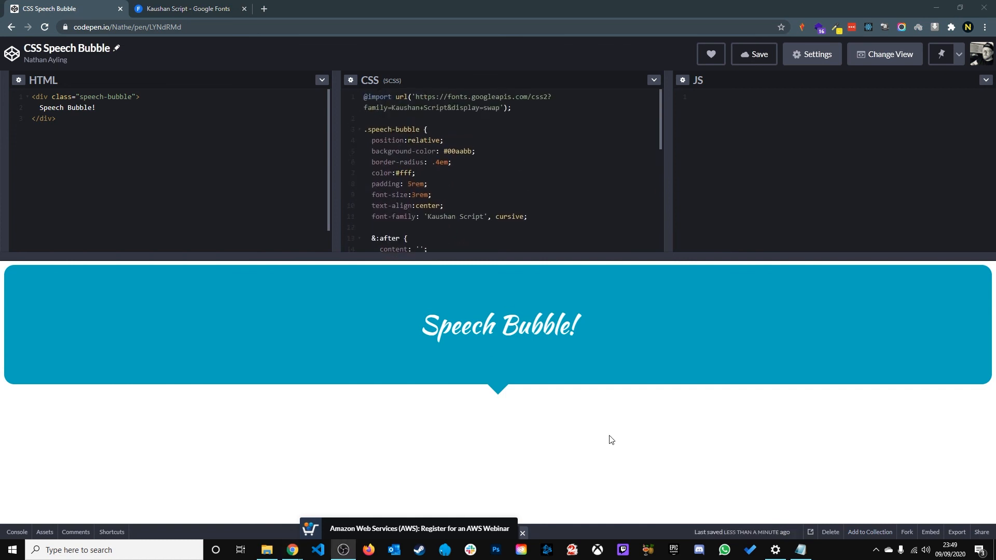